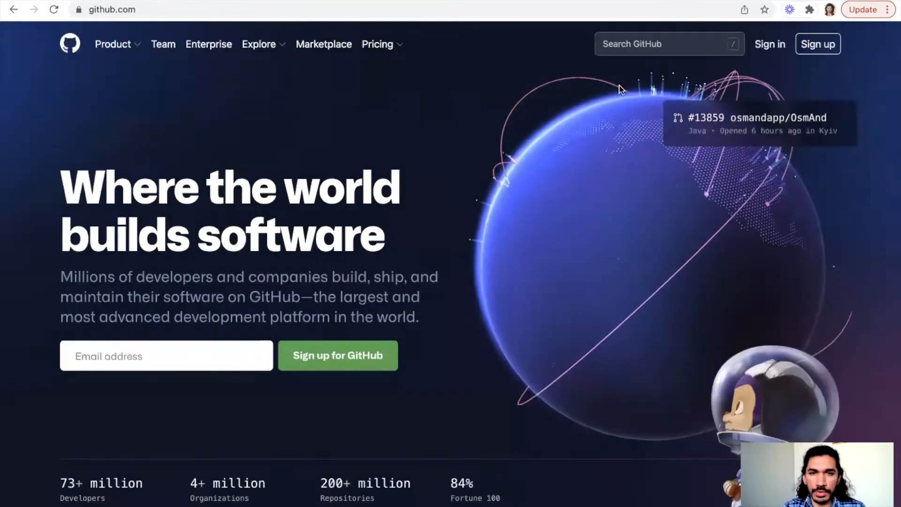
# Step: Go to GitHub's account sign-up page from the header Sign up link
pyautogui.click(377, 44)
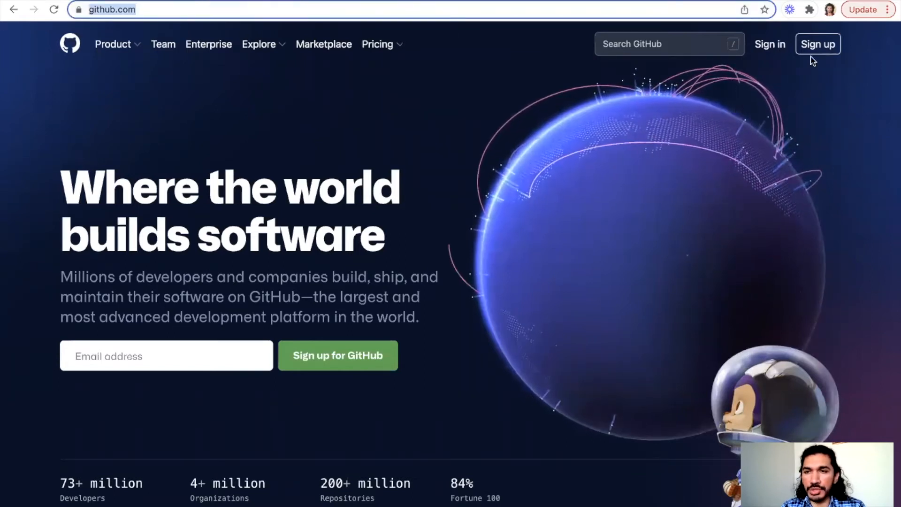
pyautogui.click(817, 43)
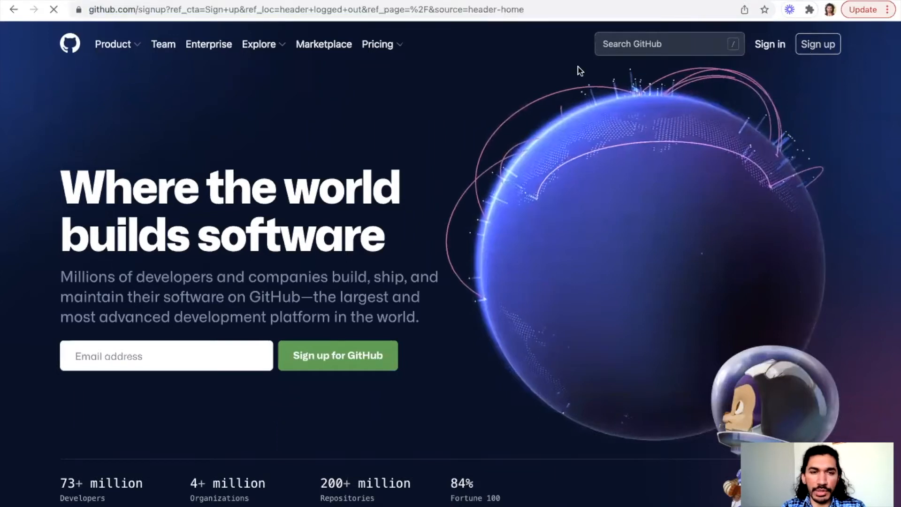
pyautogui.click(337, 355)
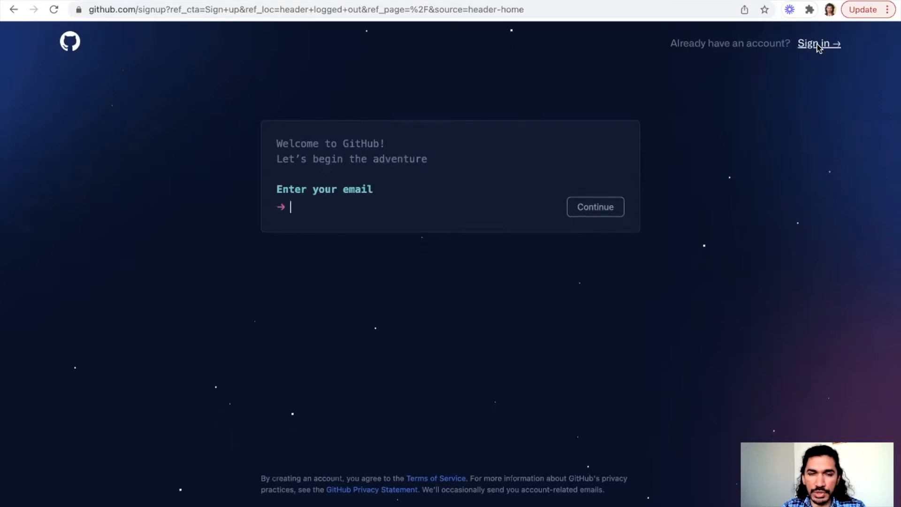
# Step: Sign in to the existing GitHub account with the saved email and password
pyautogui.click(815, 43)
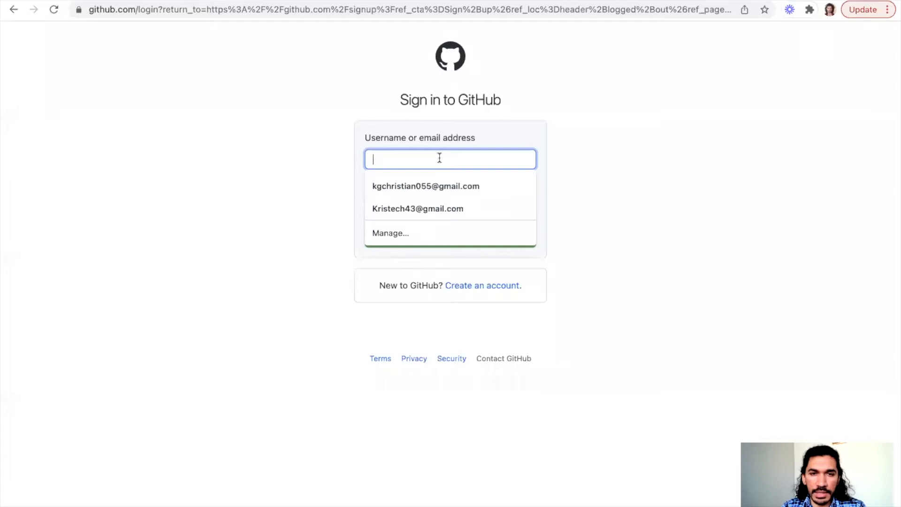
pyautogui.moveTo(515, 34)
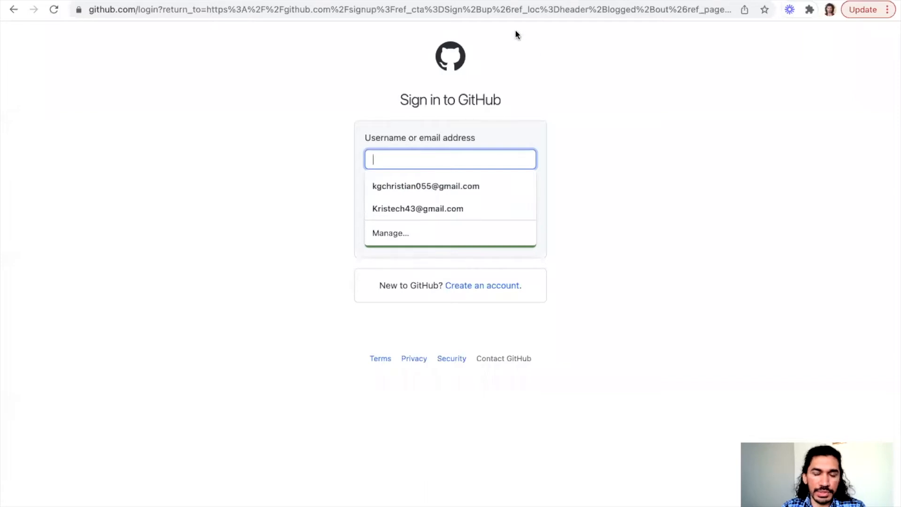
pyautogui.click(425, 186)
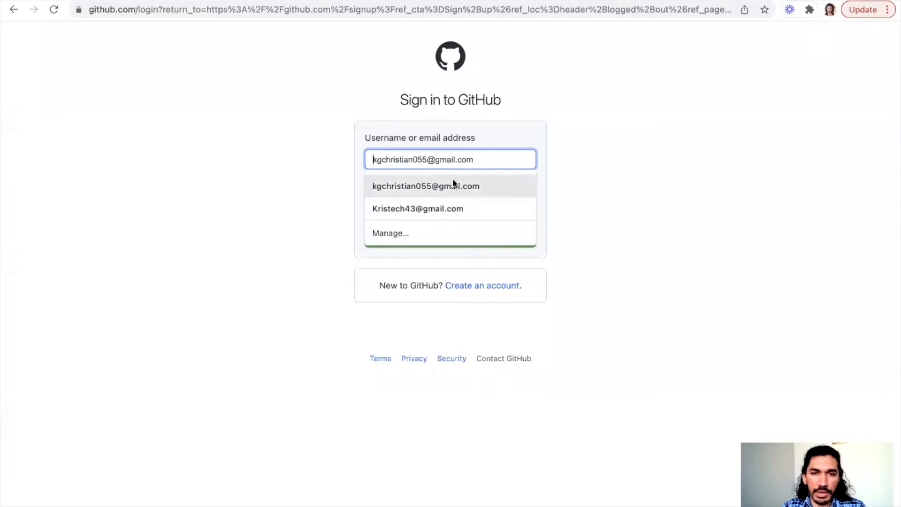
pyautogui.click(425, 186)
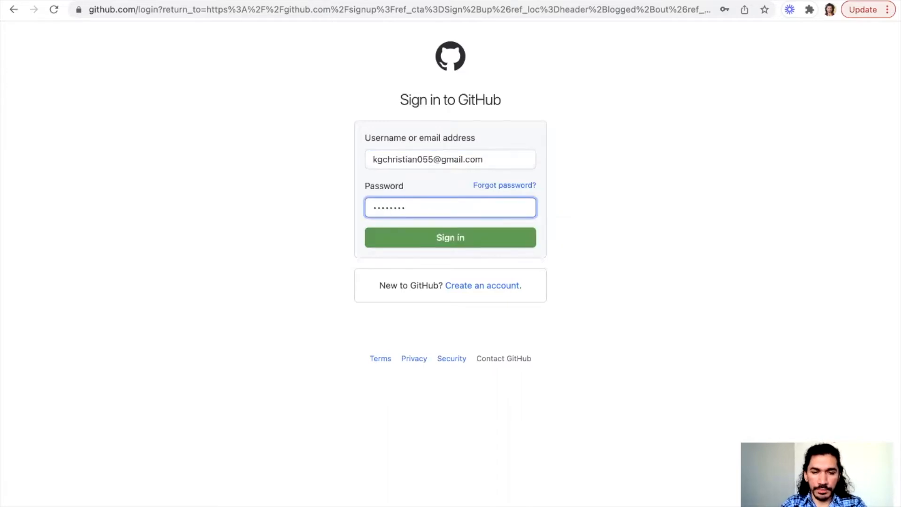
pyautogui.click(450, 237)
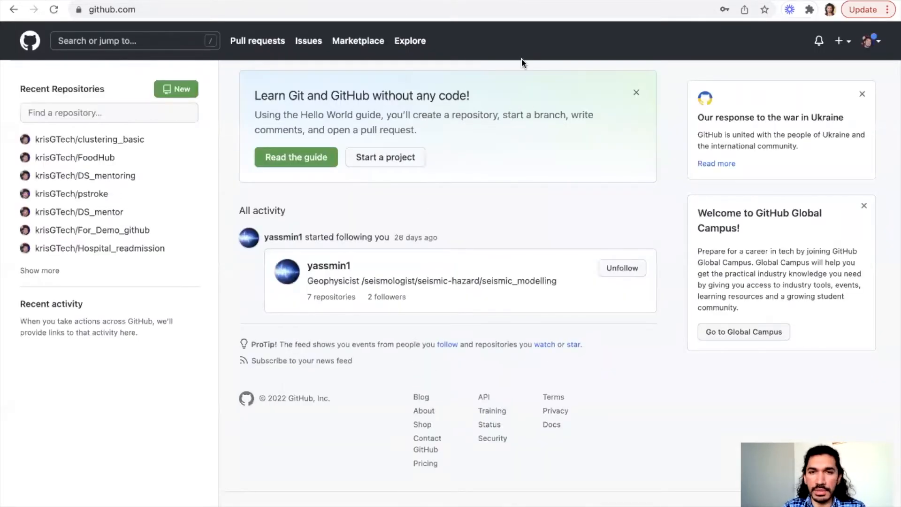
pyautogui.moveTo(577, 57)
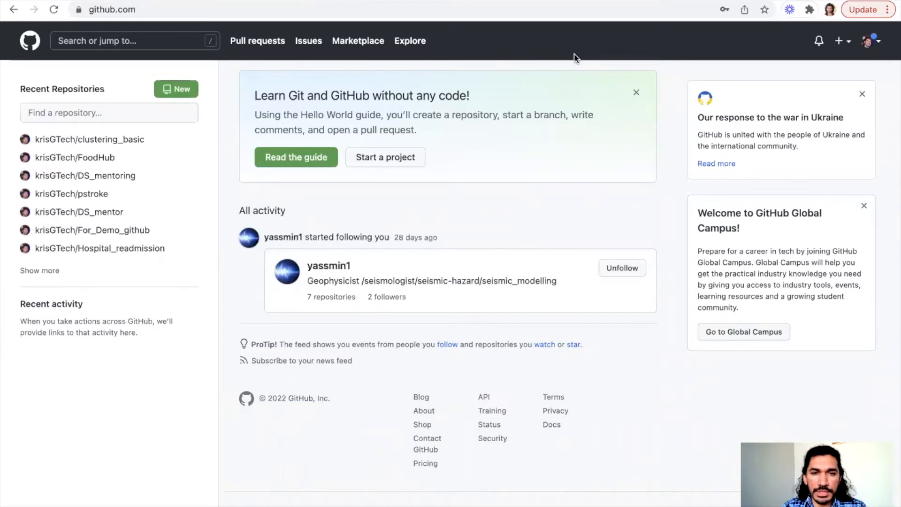
pyautogui.moveTo(793, 55)
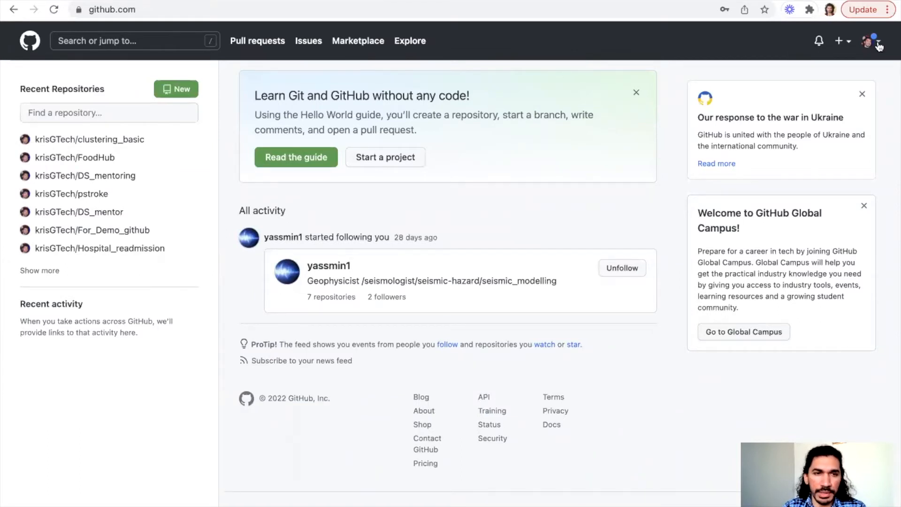
# Step: From the avatar menu's Your repositories list, start a new repository
pyautogui.click(873, 40)
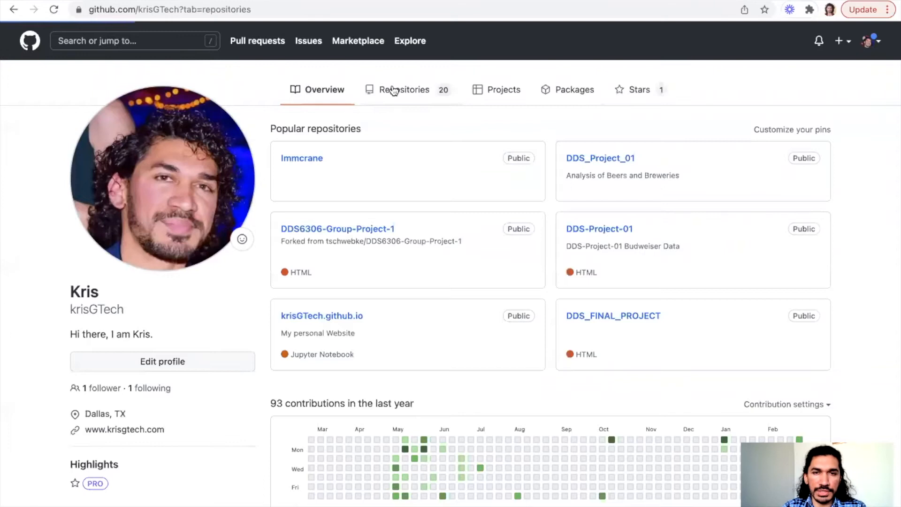
pyautogui.click(403, 89)
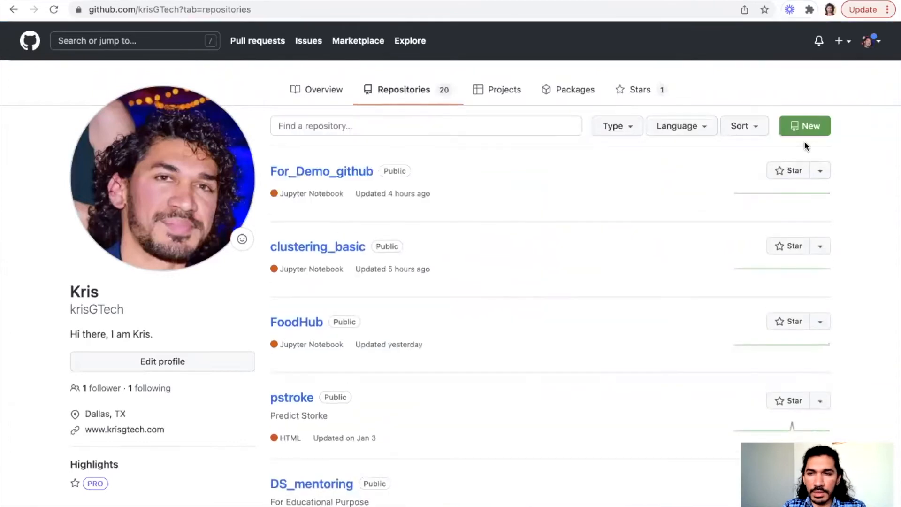
pyautogui.click(805, 126)
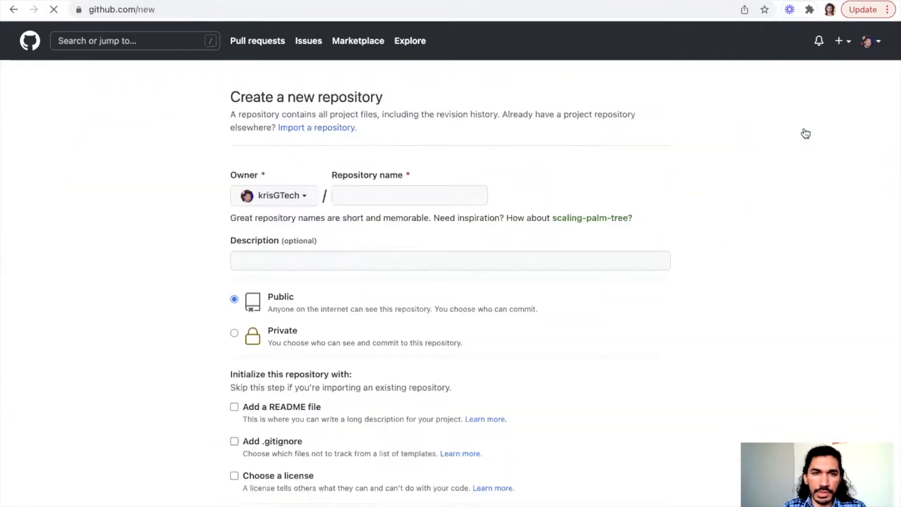
# Step: Create the public repository 'Market_campaign' initialized with a README file
pyautogui.click(410, 195)
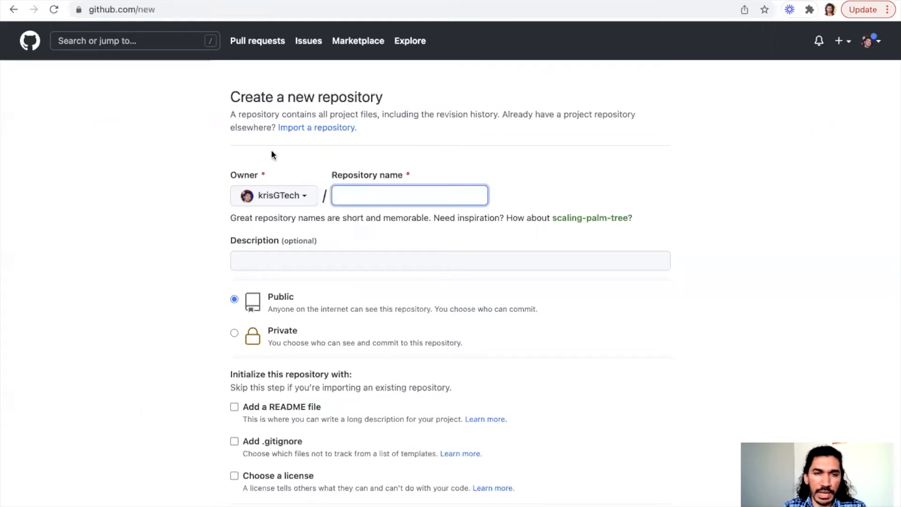
pyautogui.moveTo(150, 120)
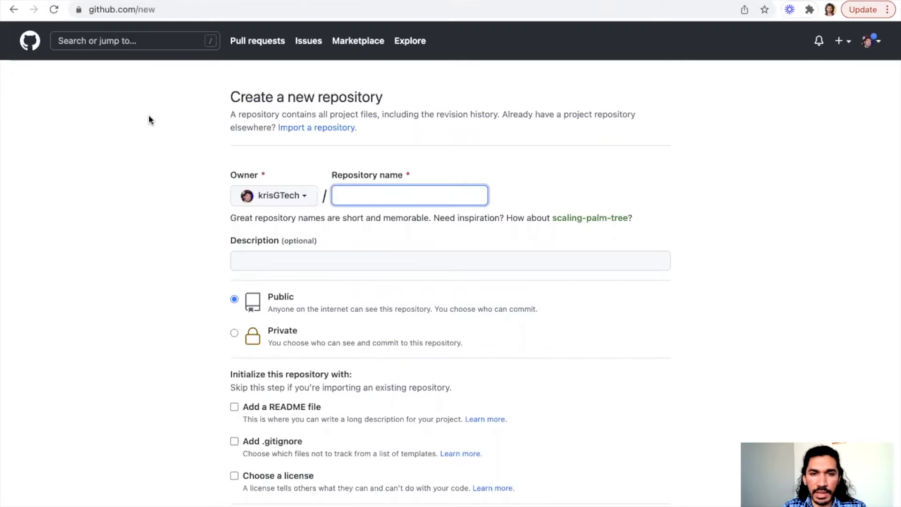
pyautogui.moveTo(161, 120)
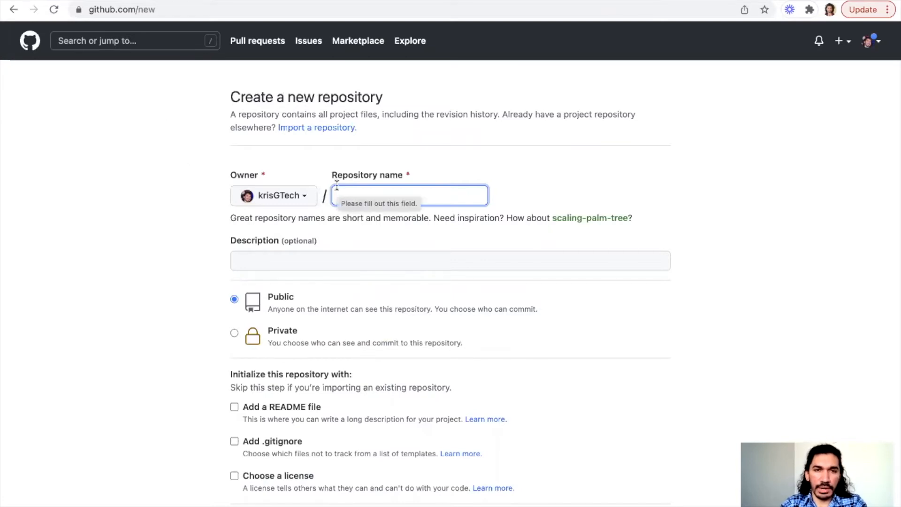
pyautogui.write('Market_campaign')
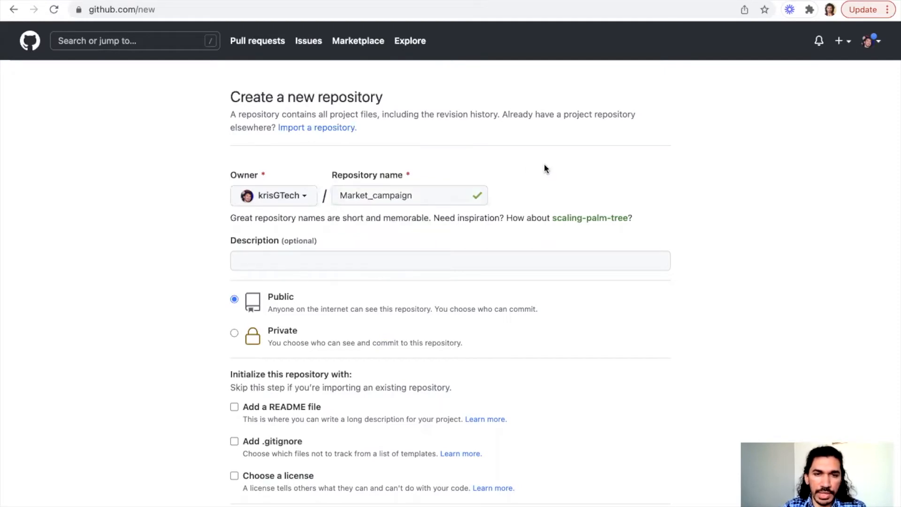
pyautogui.scroll(-3)
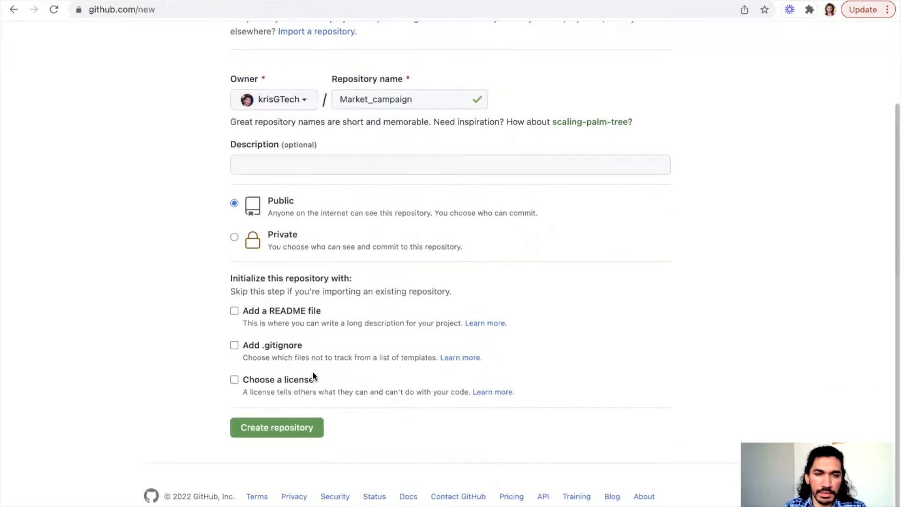
pyautogui.click(233, 310)
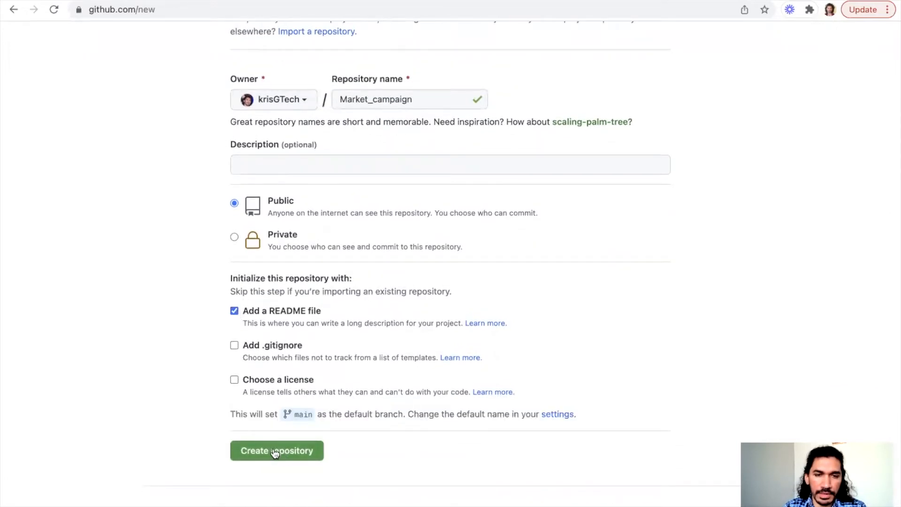
pyautogui.click(276, 451)
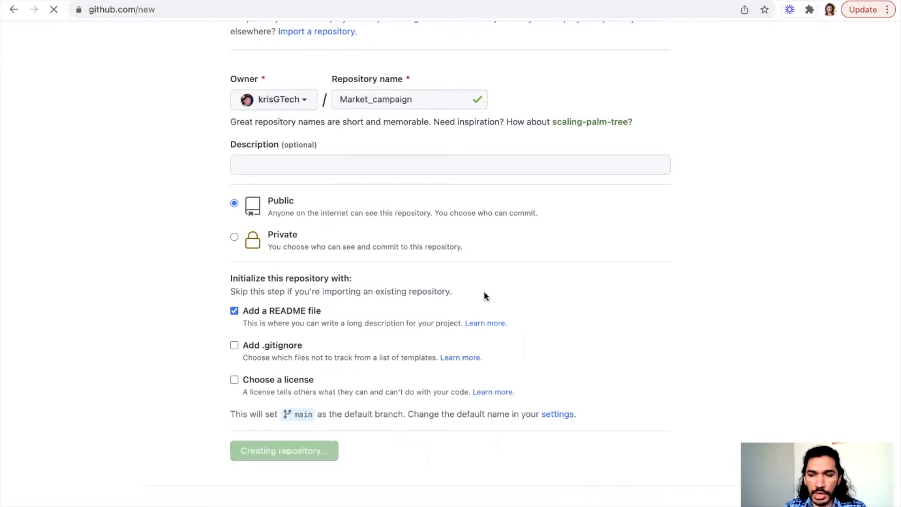
pyautogui.click(284, 450)
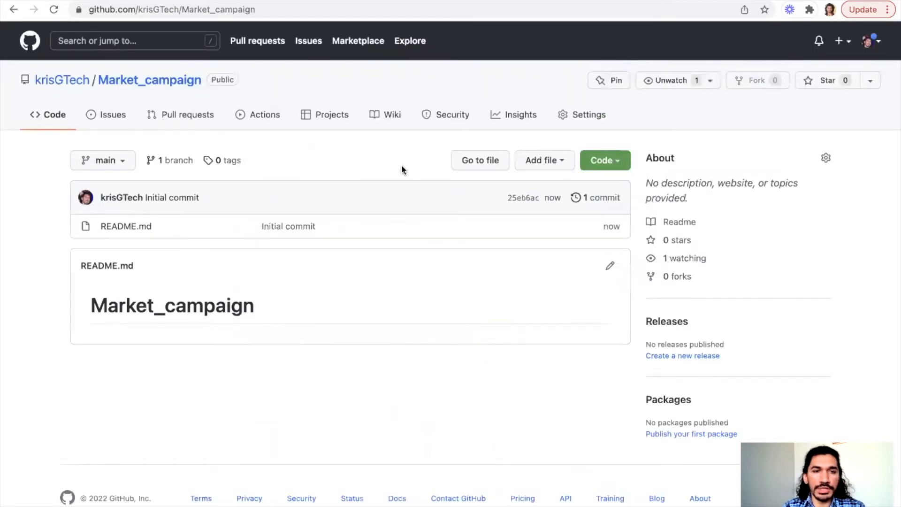
pyautogui.moveTo(459, 126)
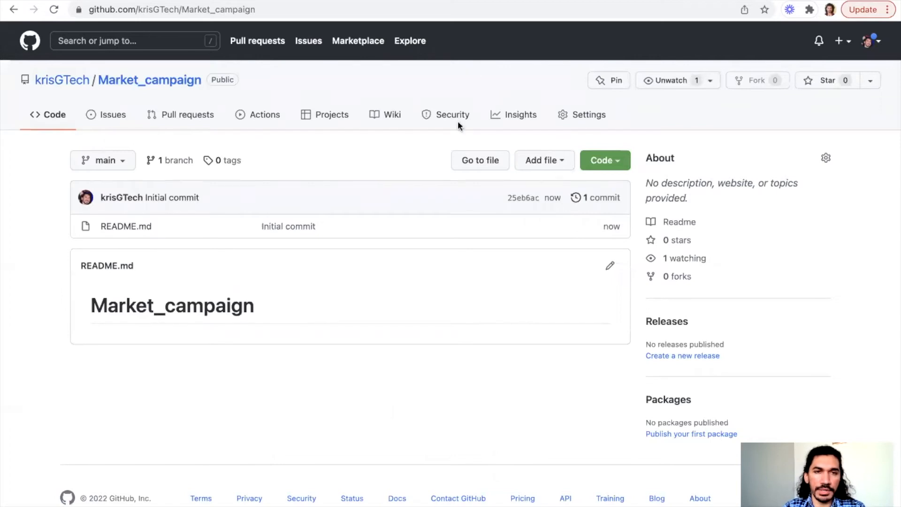
pyautogui.moveTo(512, 40)
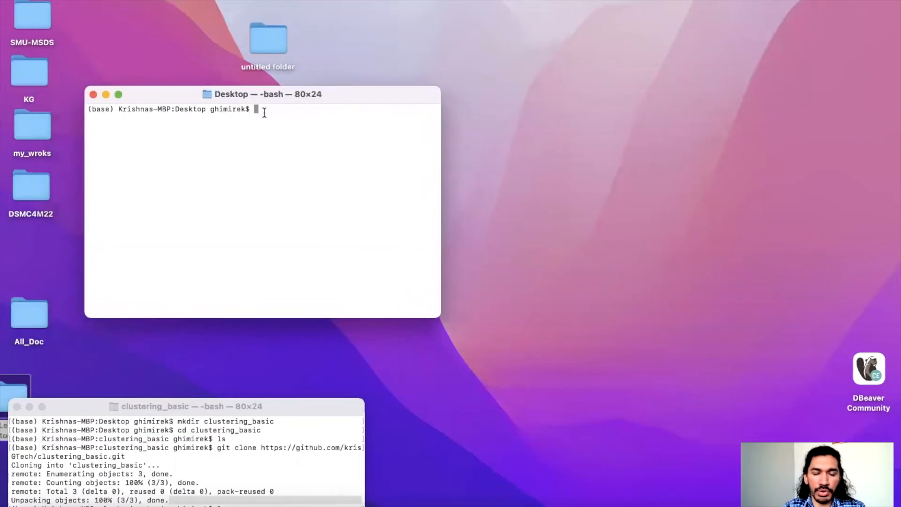
pyautogui.moveTo(490, 99)
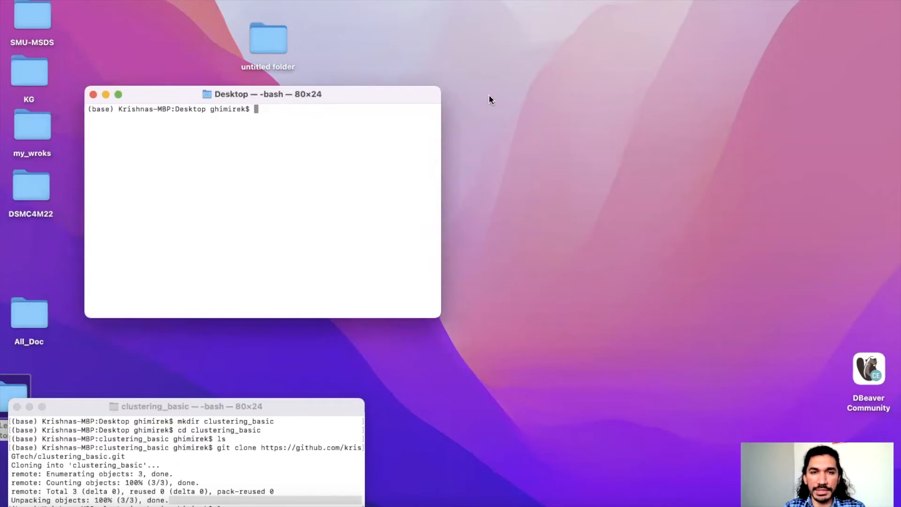
pyautogui.moveTo(270, 113)
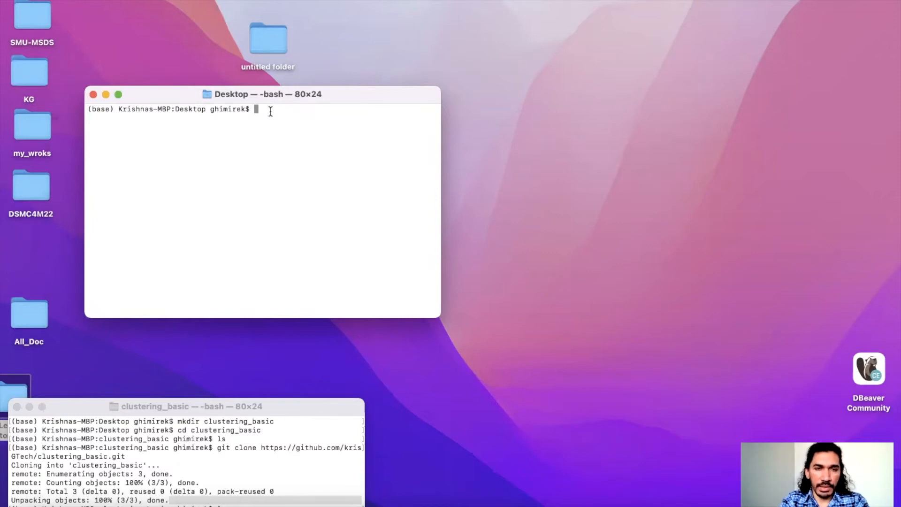
# Step: Make a 'campaign' folder on the Desktop with mkdir and cd into it
pyautogui.write('m')
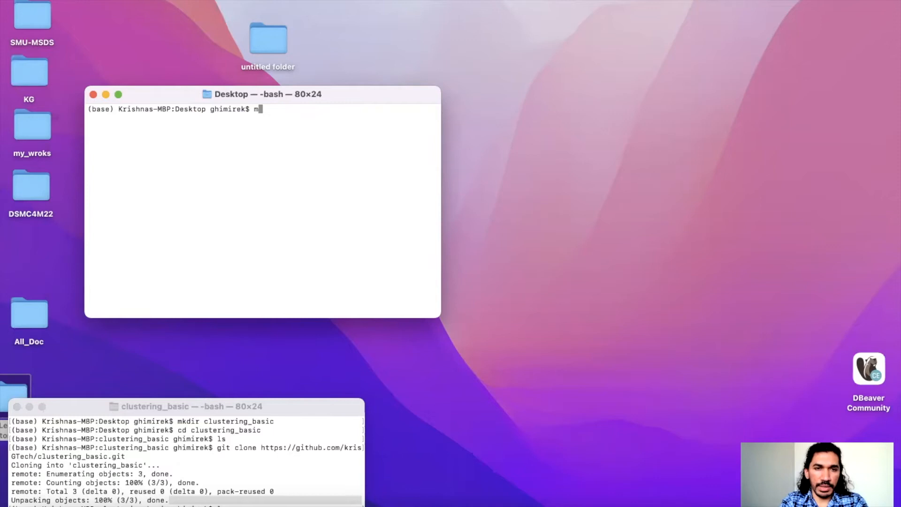
pyautogui.write('kdir')
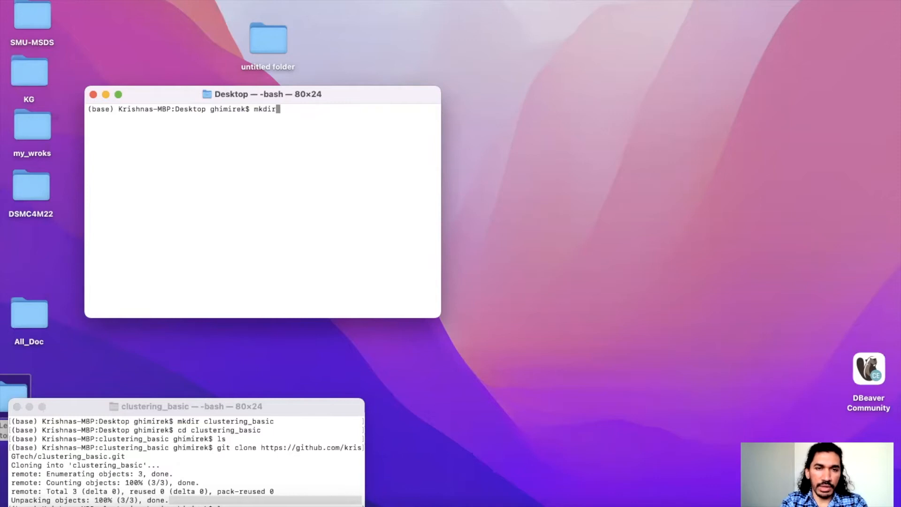
pyautogui.write('campa')
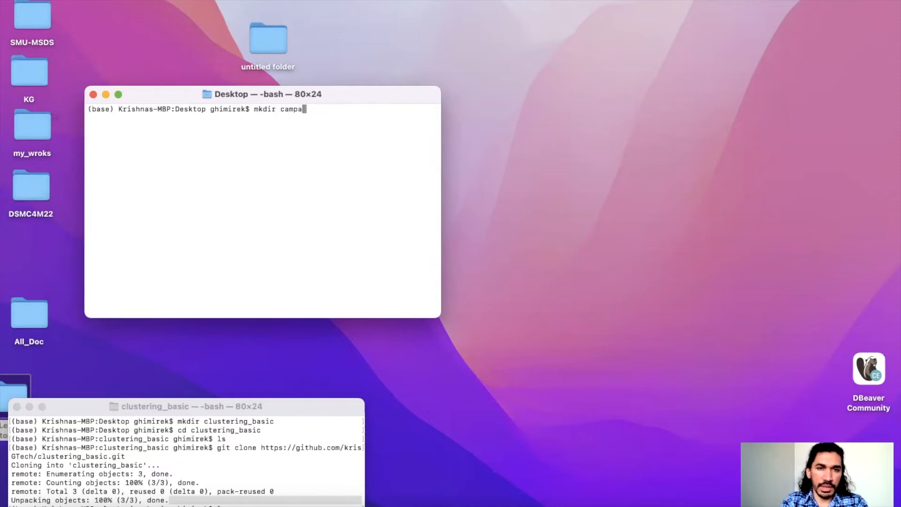
pyautogui.write('ign')
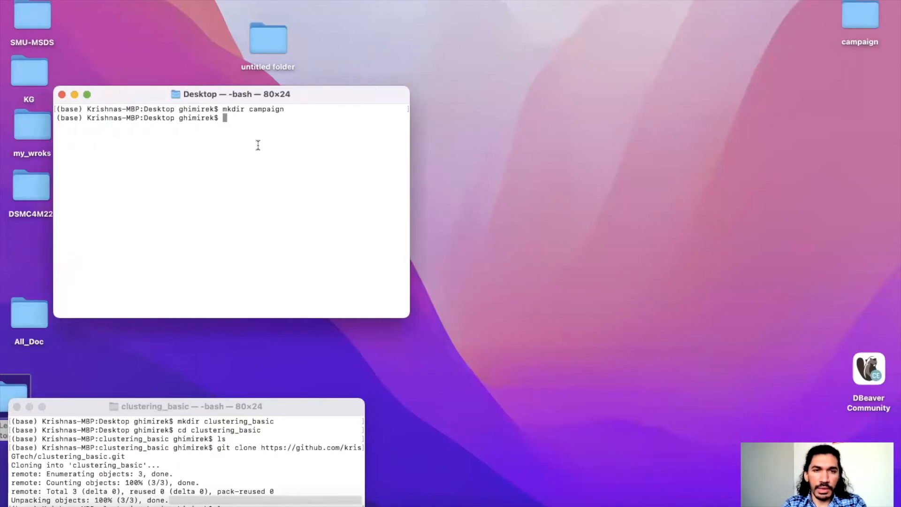
pyautogui.moveTo(394, 186)
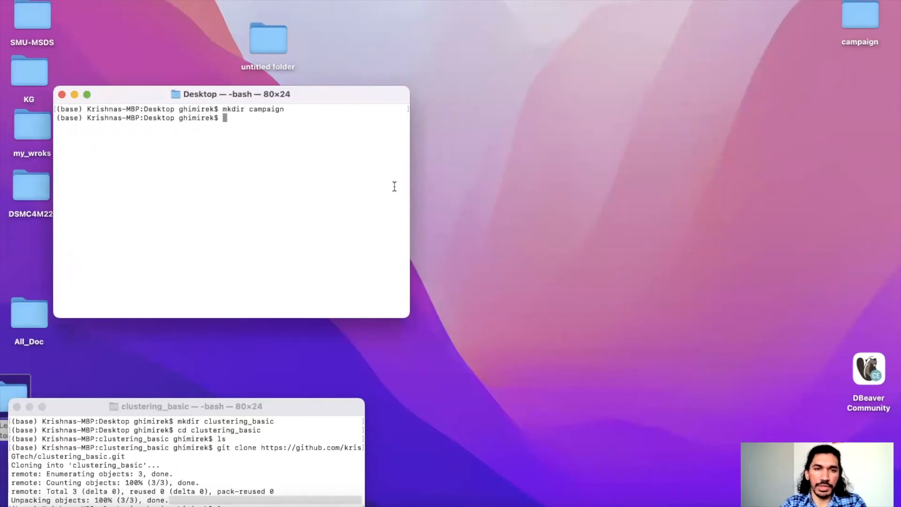
pyautogui.write('cd')
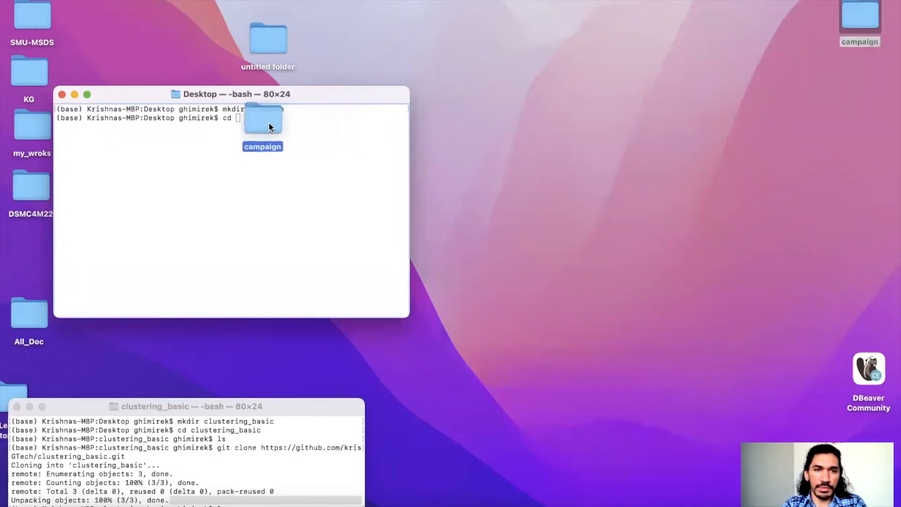
pyautogui.press('enter')
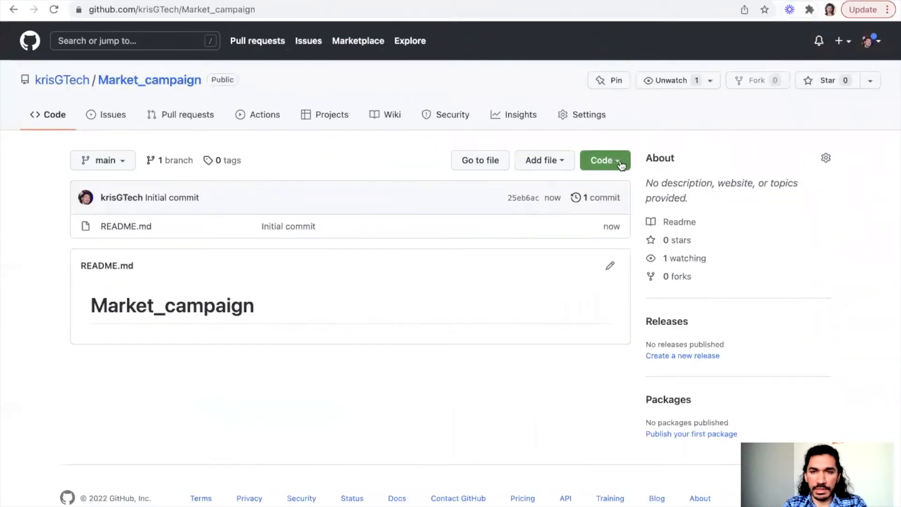
# Step: Copy Market_campaign's HTTPS clone URL from the Code menu
pyautogui.click(602, 160)
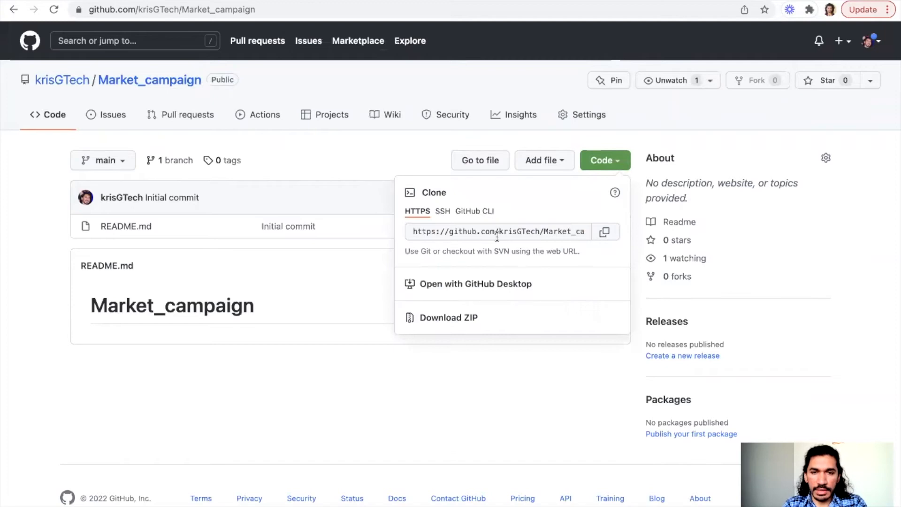
pyautogui.click(604, 231)
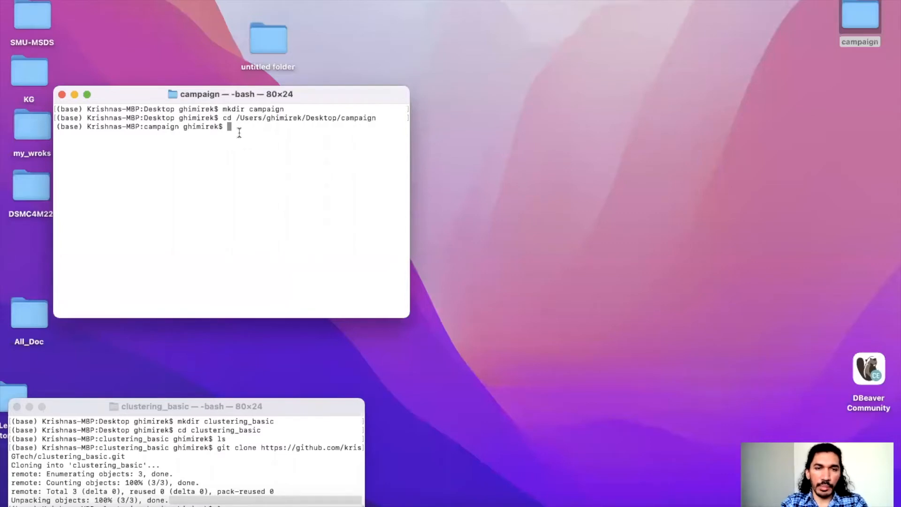
pyautogui.write('git clone')
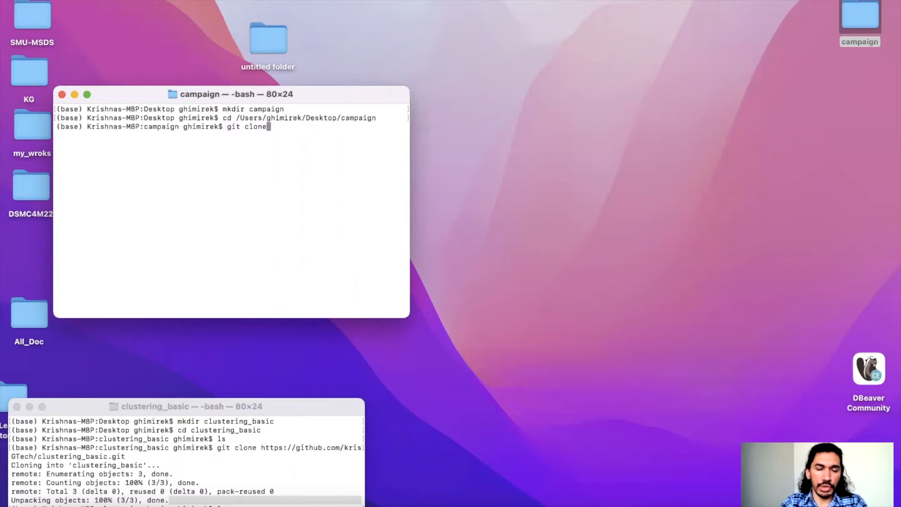
pyautogui.write('https://github.com/krisGTech/Market_campaign.git')
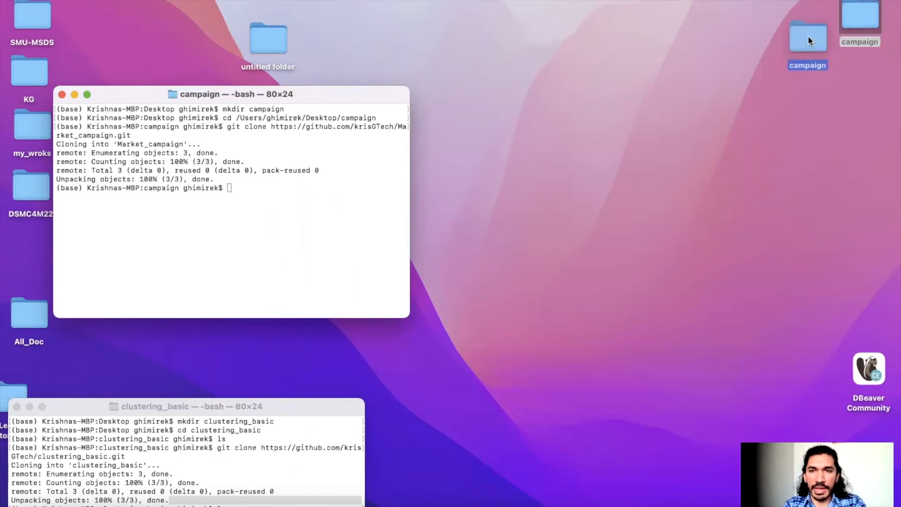
pyautogui.click(807, 31)
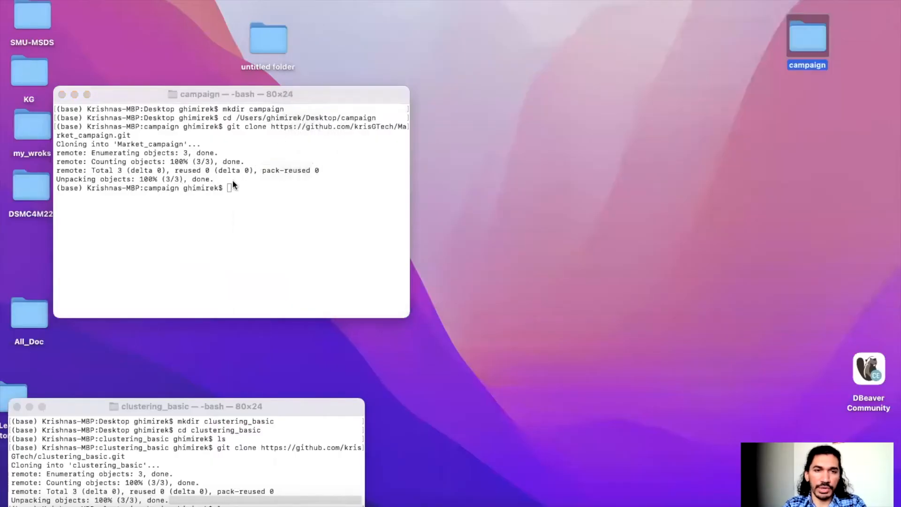
pyautogui.write('ls')
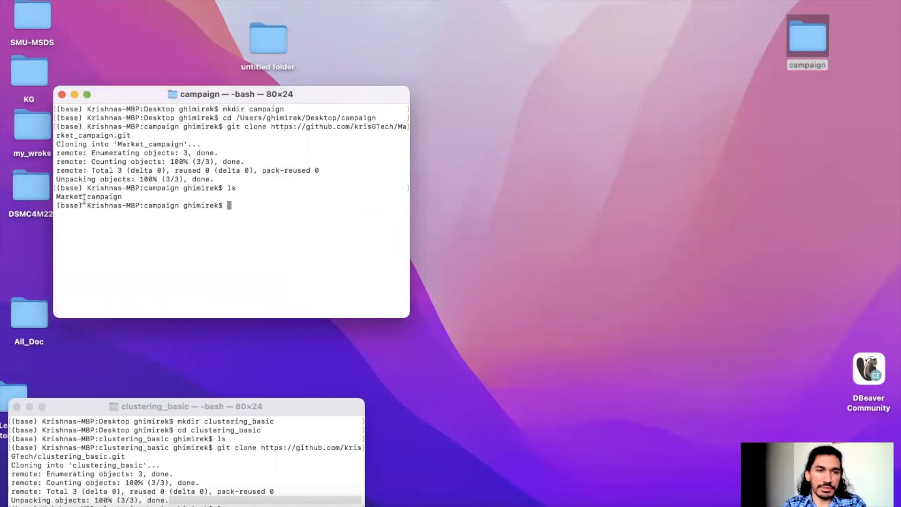
# Step: Change into Market_campaign with cd and open the campaign folder in Finder
pyautogui.write('cd')
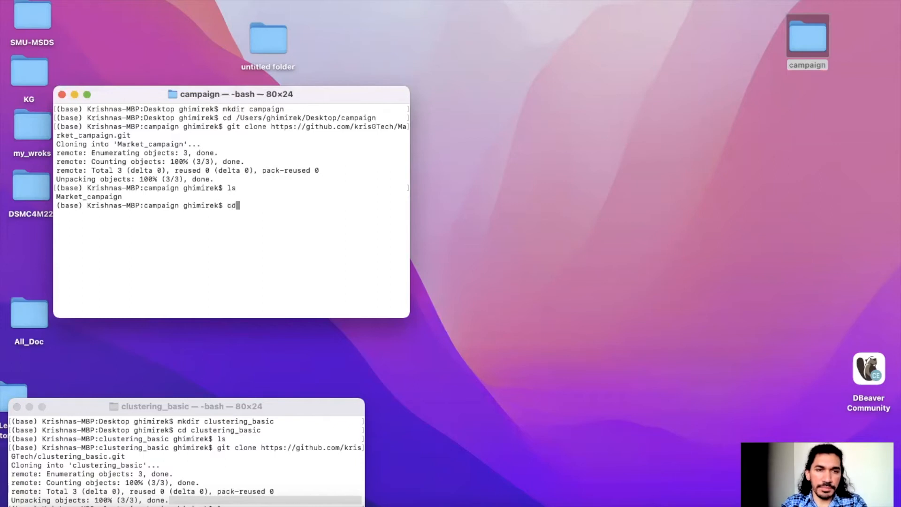
pyautogui.write('Market')
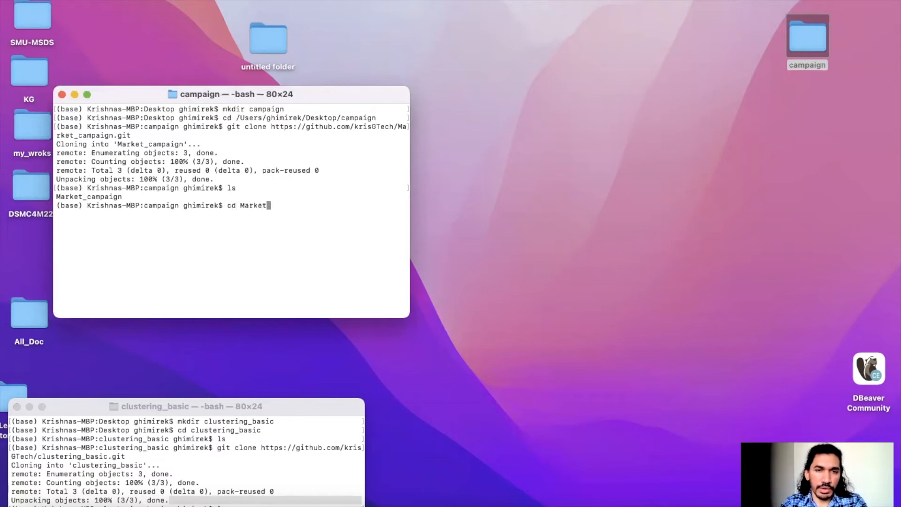
pyautogui.write('_cam')
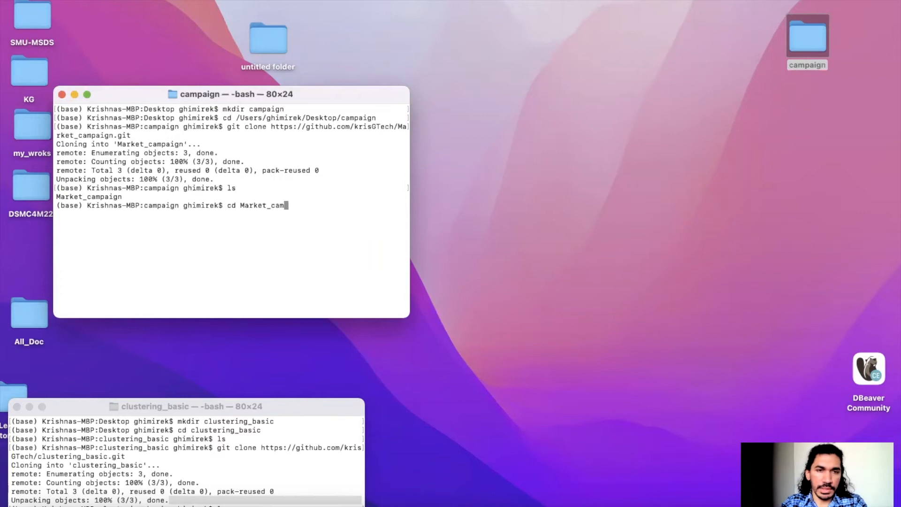
pyautogui.press('Return')
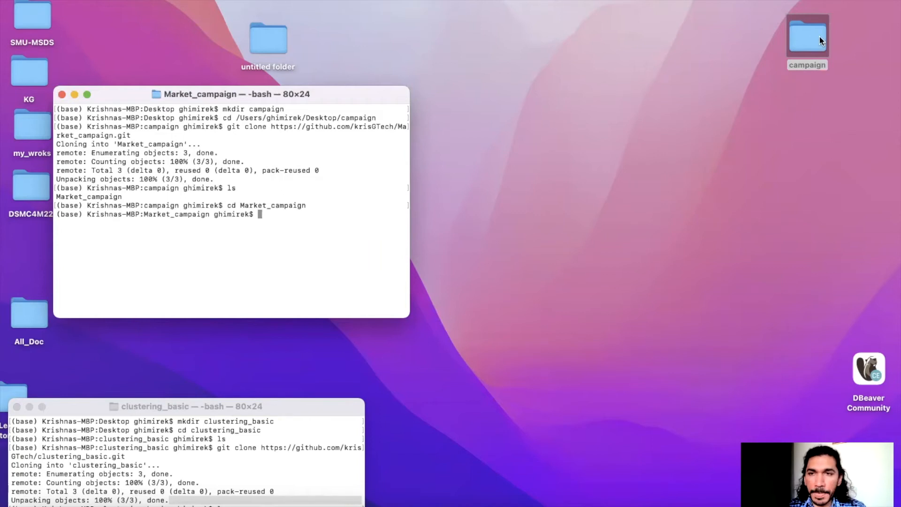
pyautogui.doubleClick(807, 31)
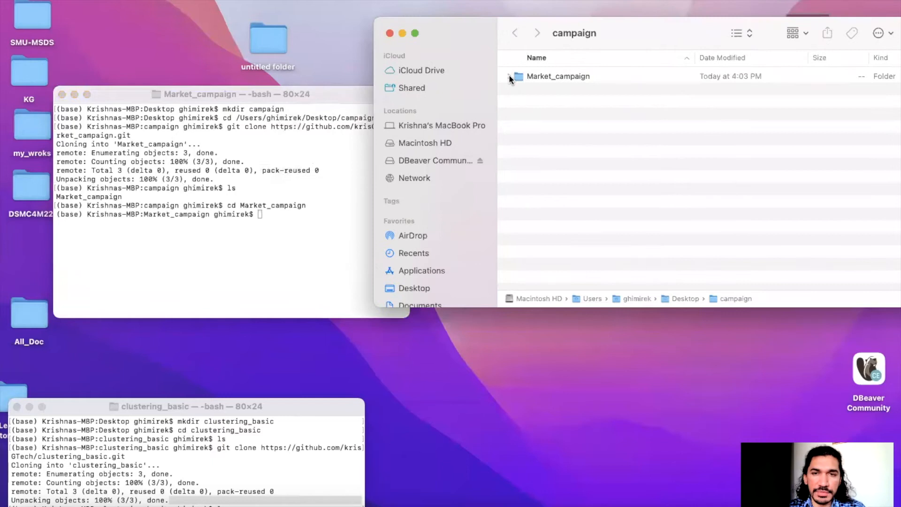
# Step: Expand Market_campaign in Finder to reveal README.md, move the window, and type mkdir
pyautogui.click(510, 76)
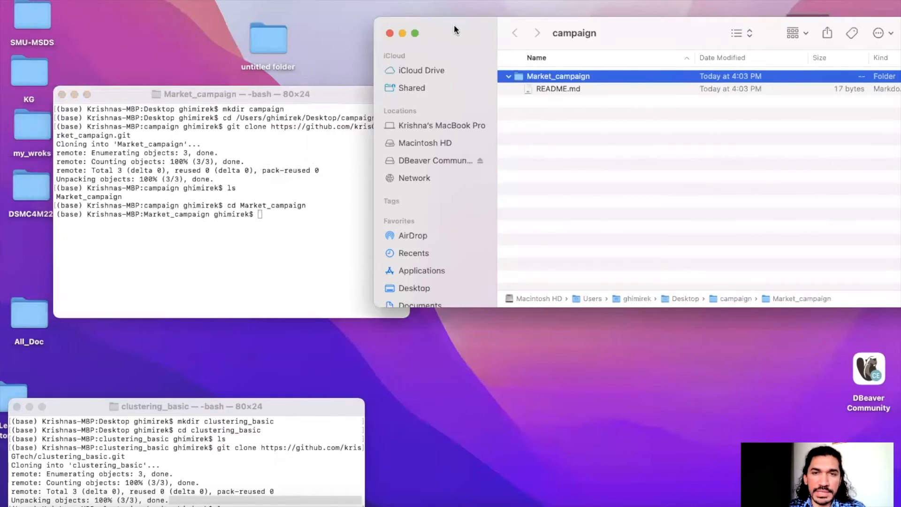
pyautogui.moveTo(454, 29); pyautogui.dragTo(510, 23)
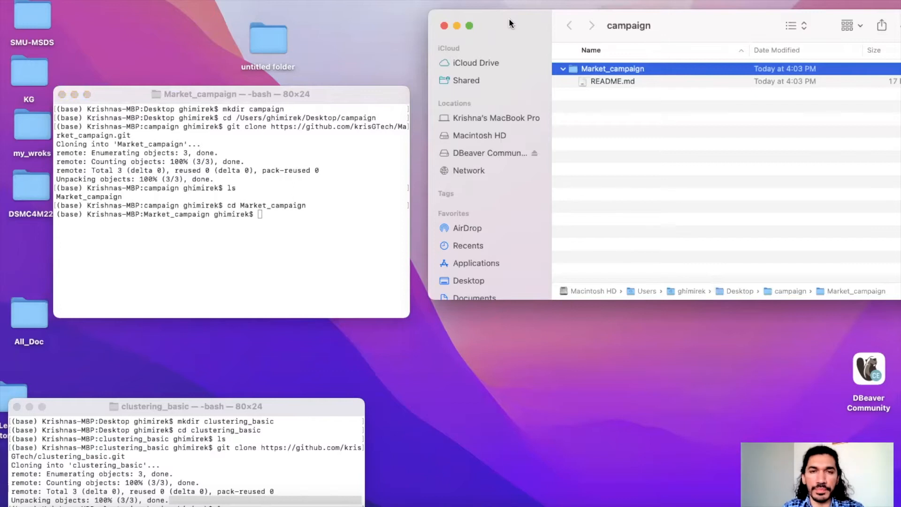
pyautogui.moveTo(354, 97)
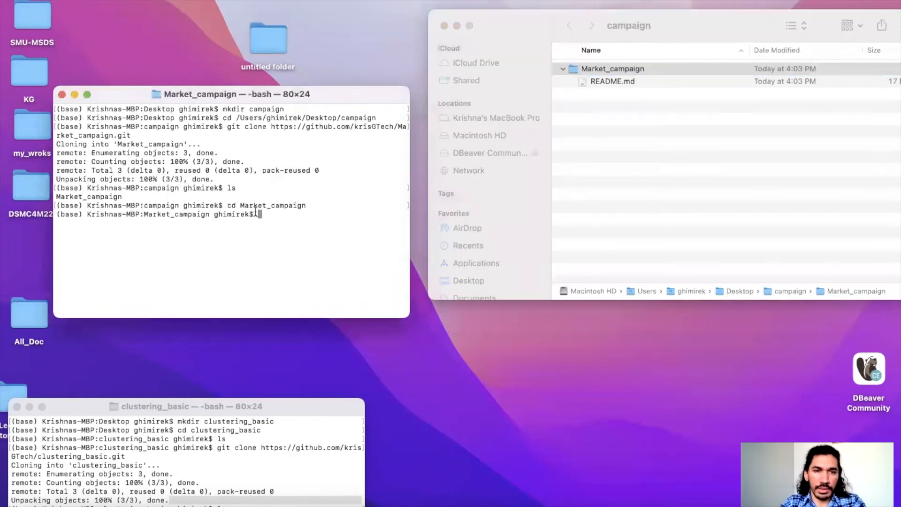
pyautogui.write('mkdir')
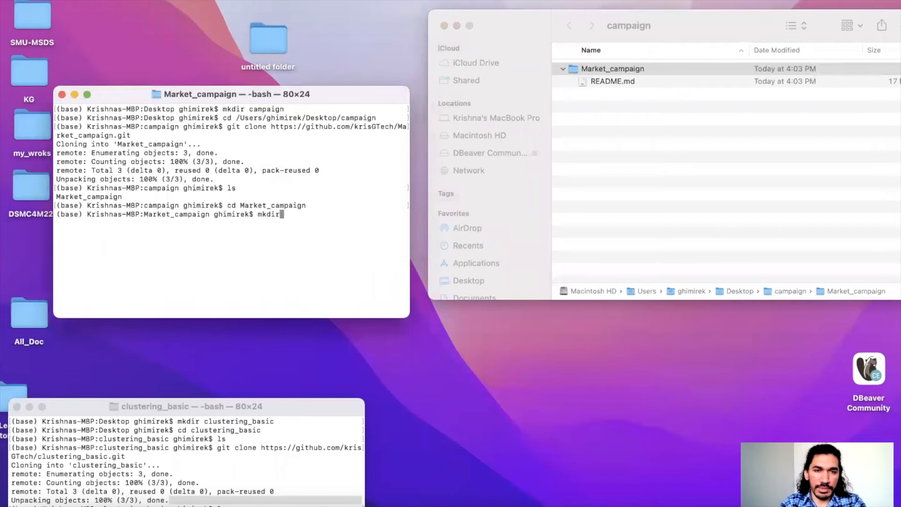
pyautogui.write('da')
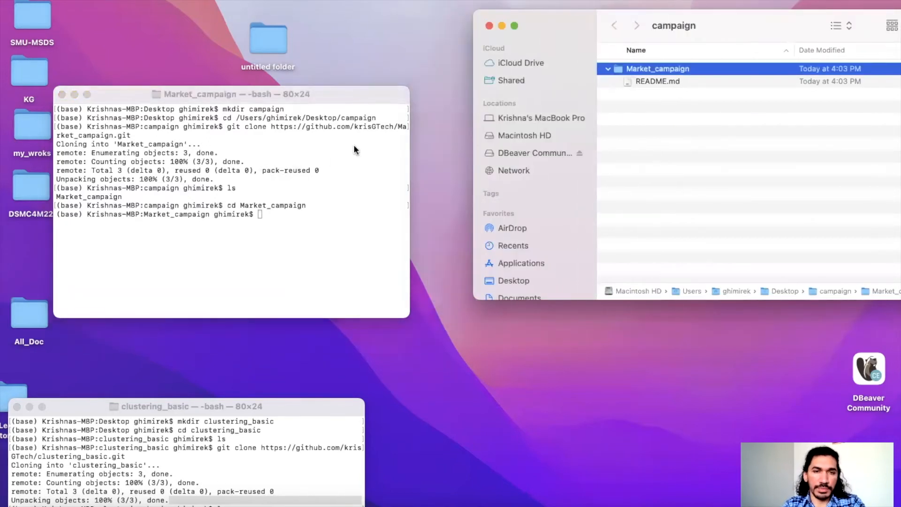
pyautogui.moveTo(259, 216)
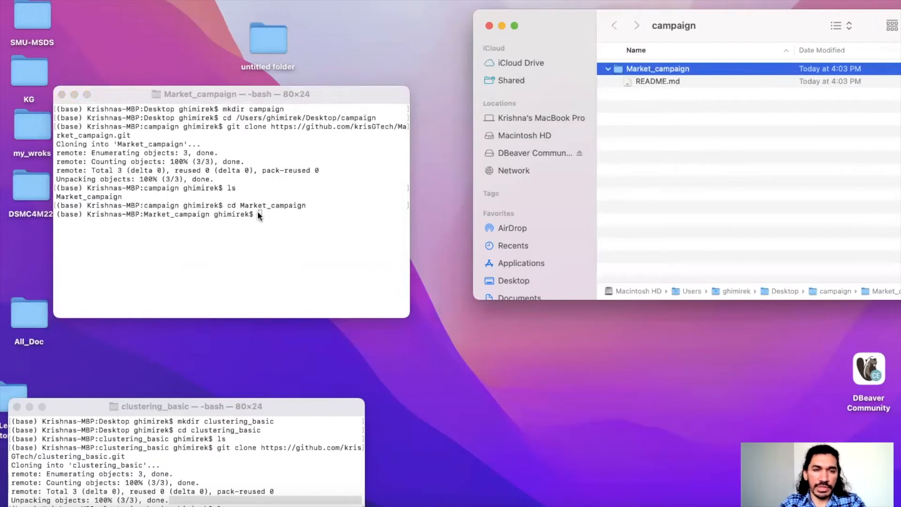
# Step: Stage all repository files with git add
pyautogui.write('git')
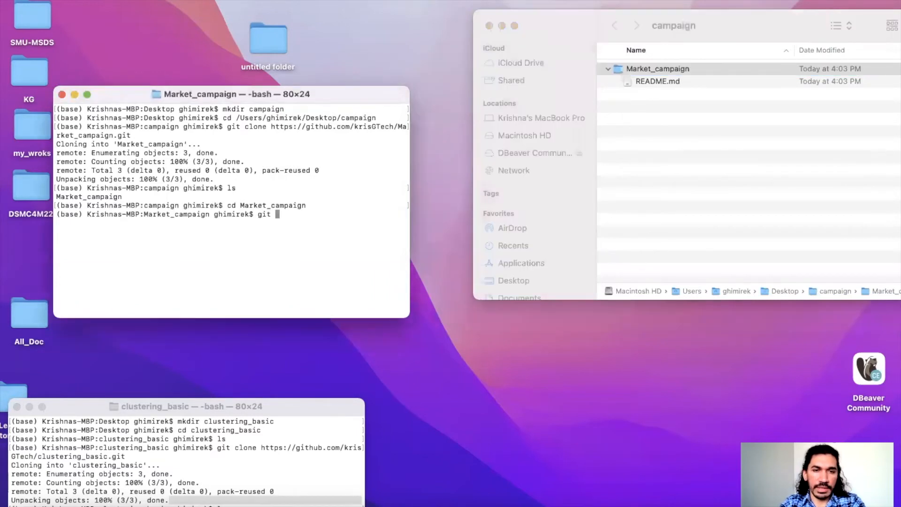
pyautogui.write('add .')
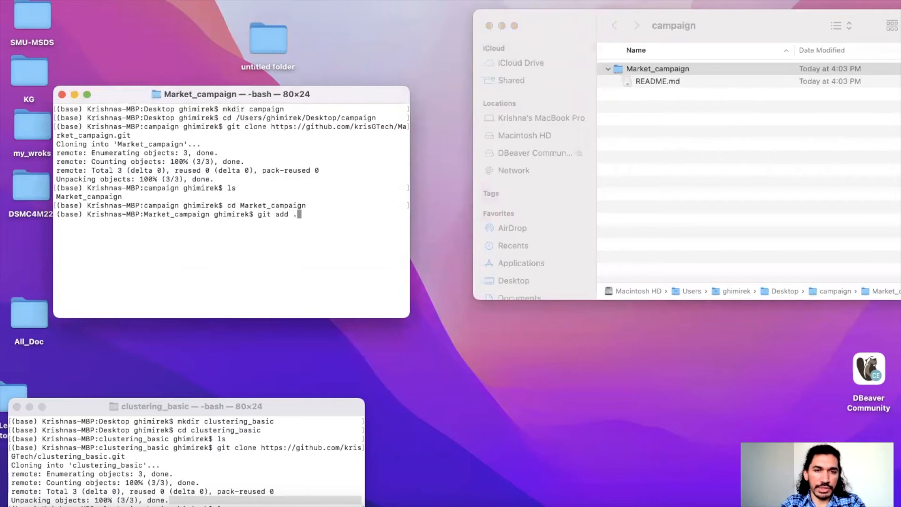
pyautogui.press('enter')
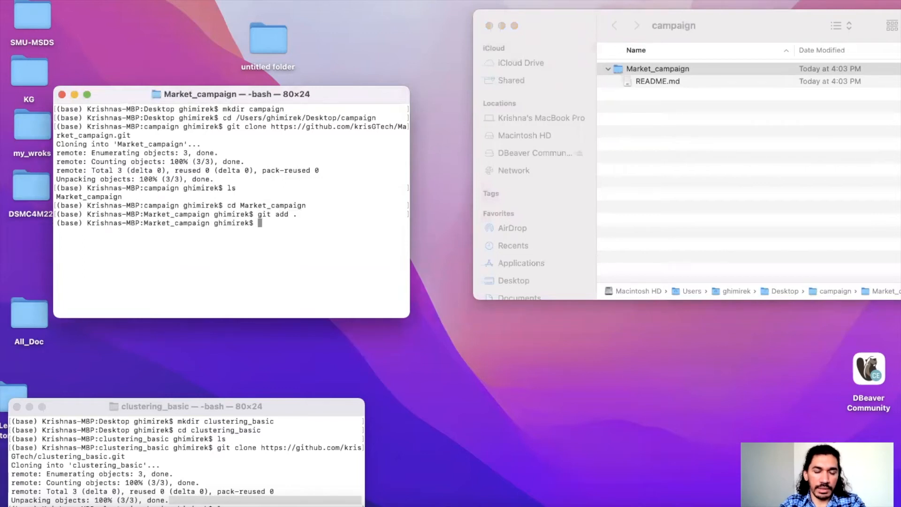
# Step: Commit with message 'initial push', retyping a corrected git commit command
pyautogui.write('git c')
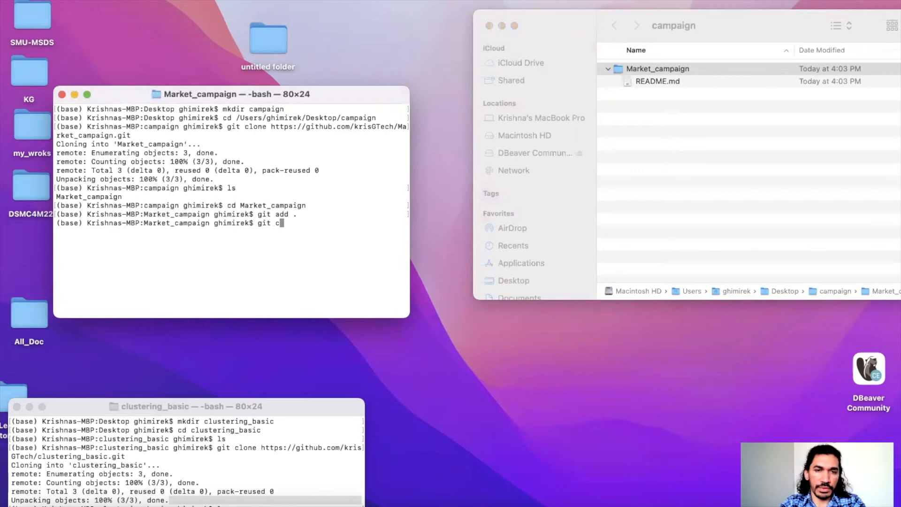
pyautogui.write('ommit')
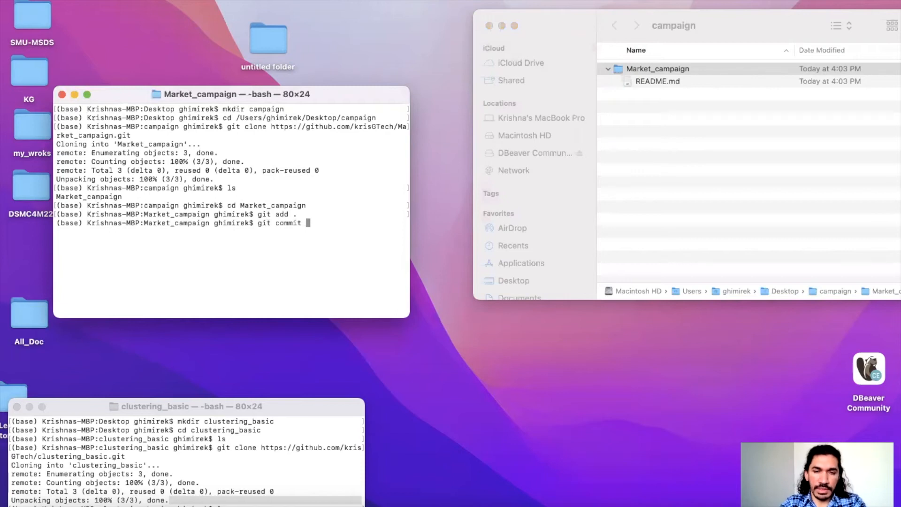
pyautogui.write('-m')
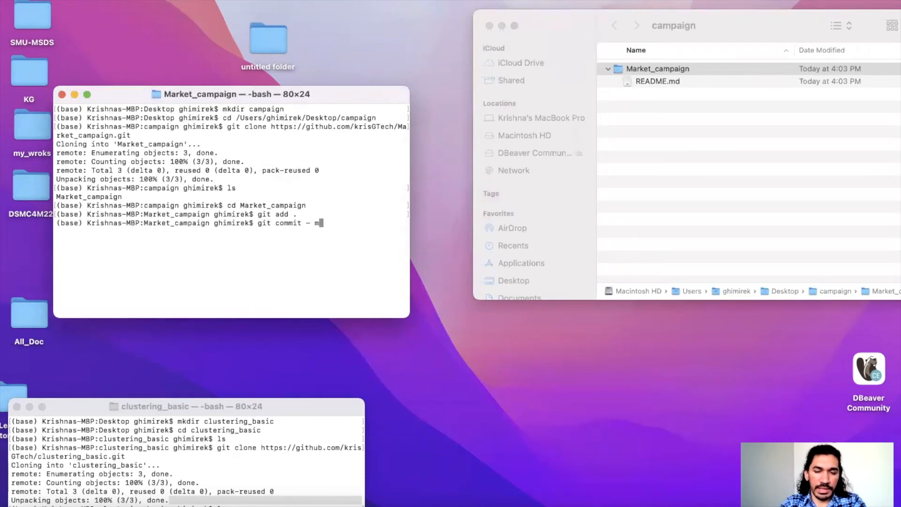
pyautogui.write("'initial")
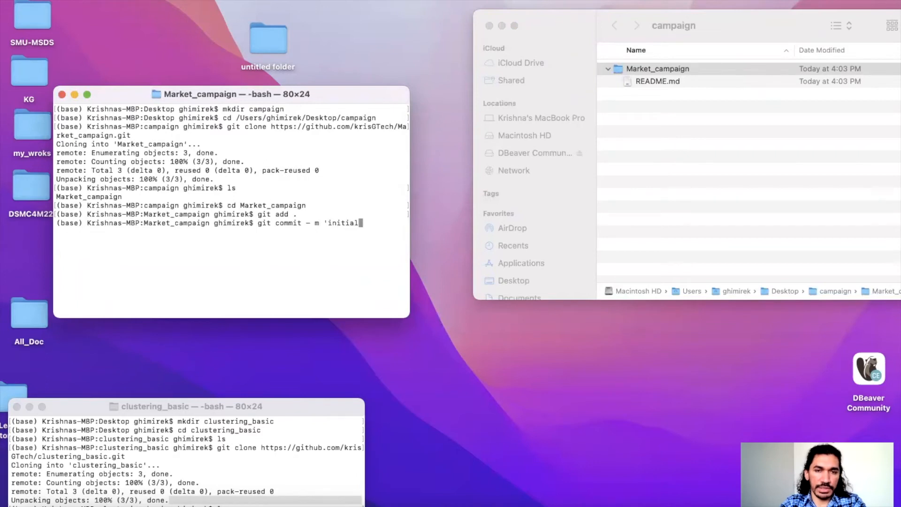
pyautogui.write("push'")
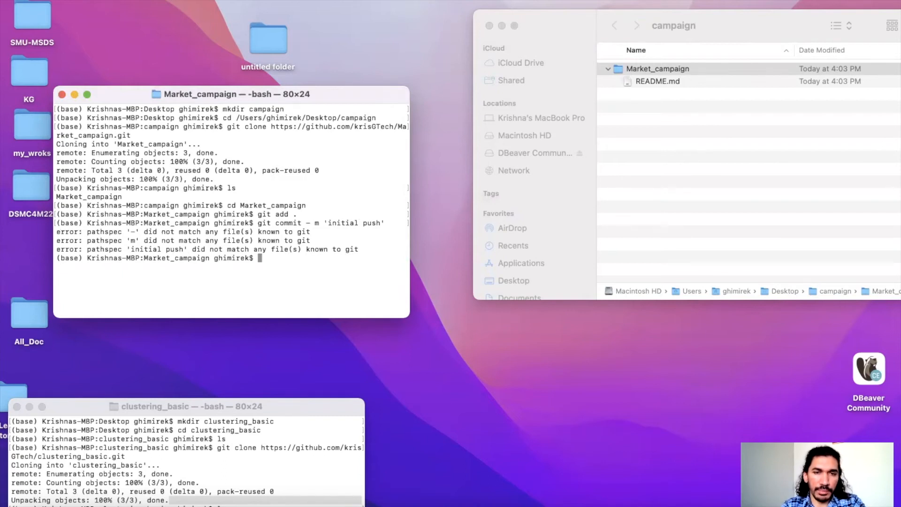
pyautogui.write('git commit')
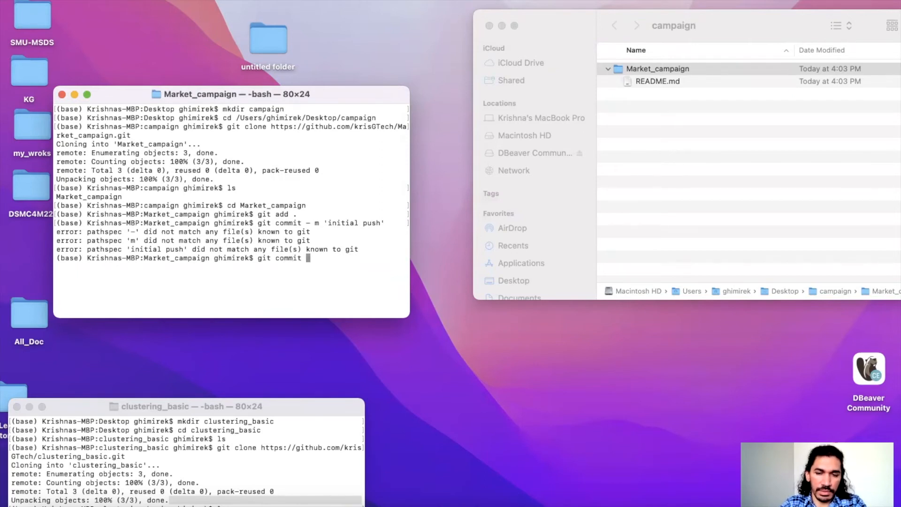
pyautogui.write("-m '")
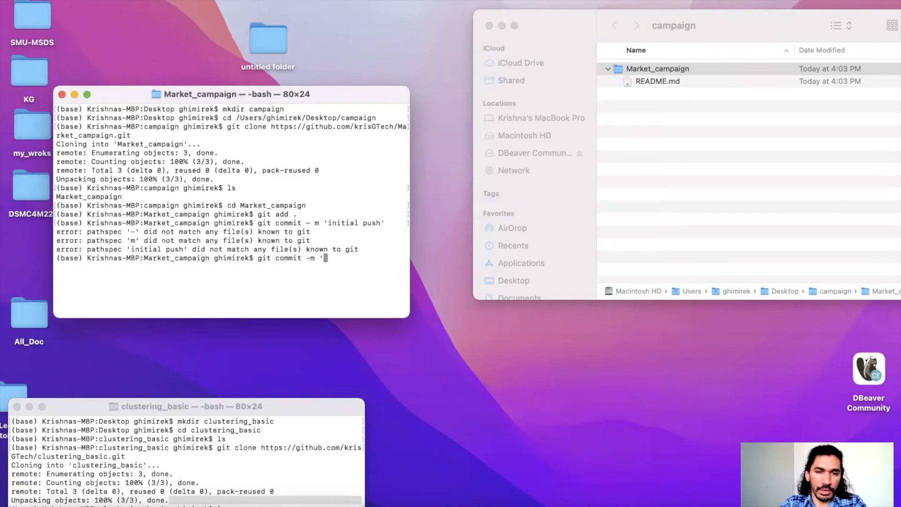
pyautogui.write('initial push')
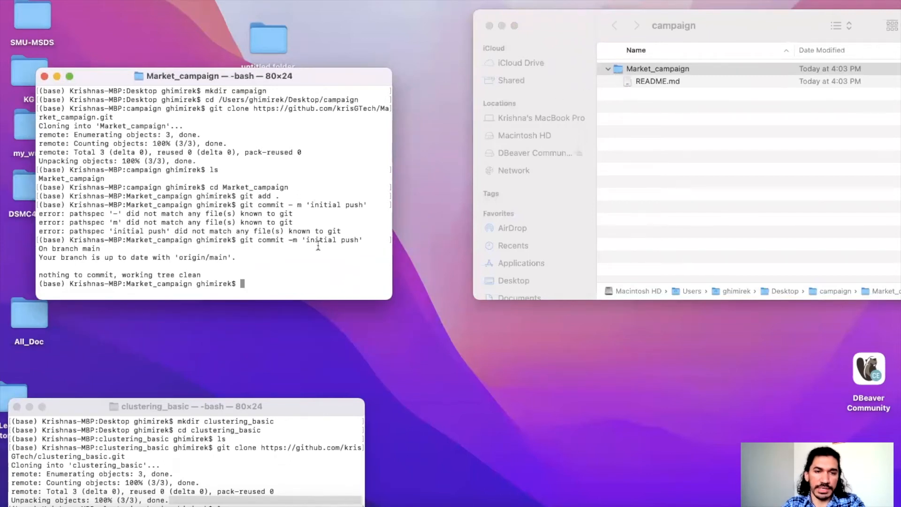
# Step: Create the data and notebook folders inside the Market_campaign repository with mkdir
pyautogui.write('m')
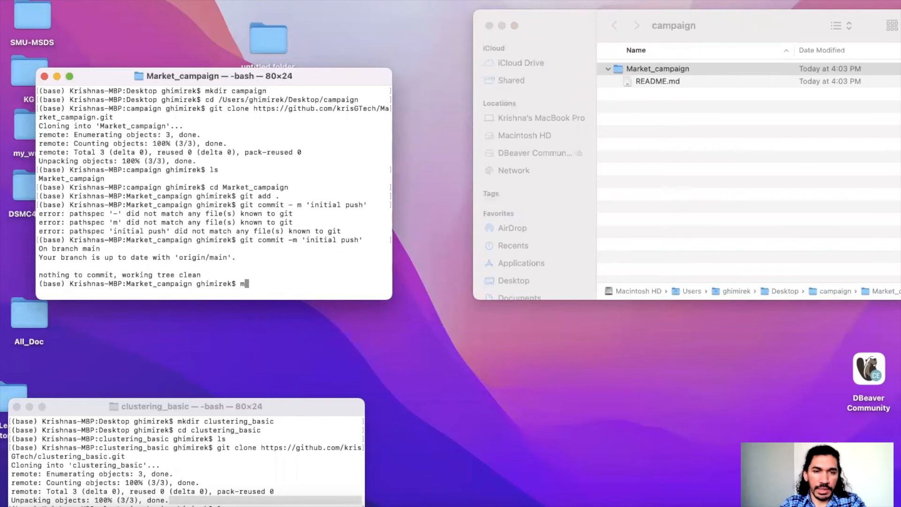
pyautogui.write('kdir data')
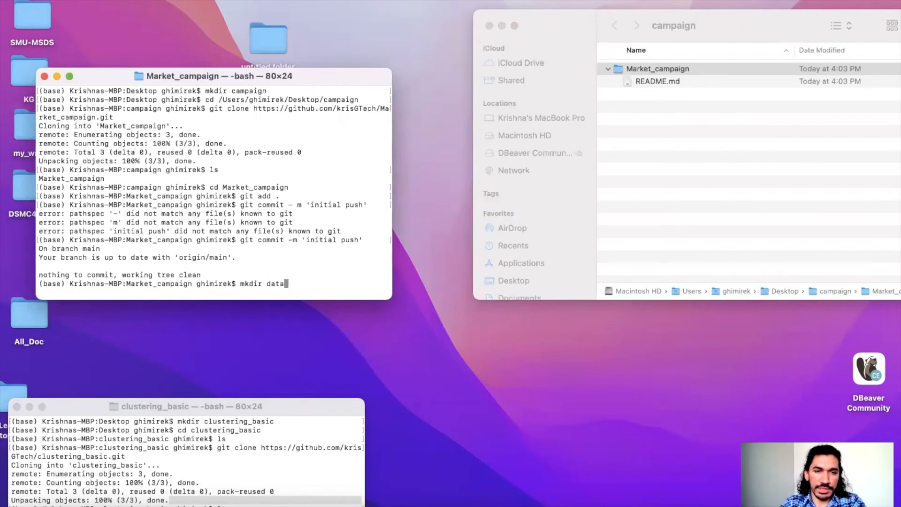
pyautogui.press('enter')
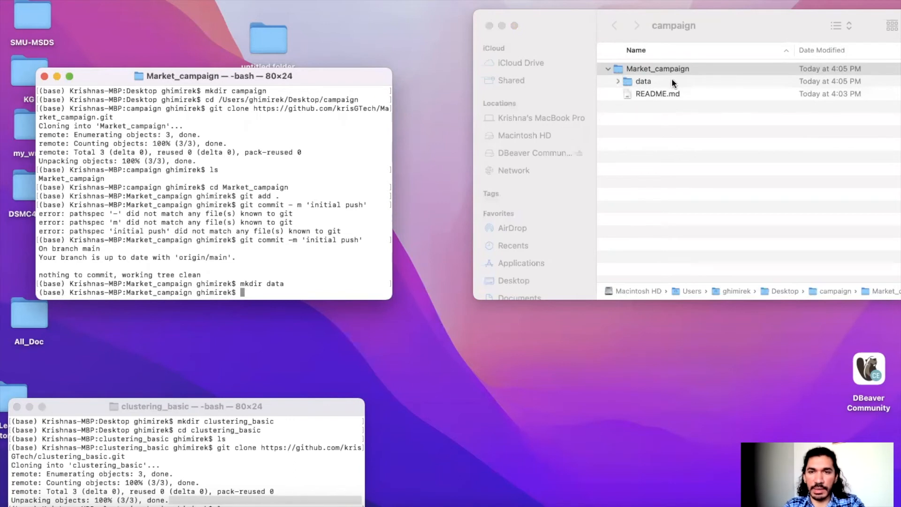
pyautogui.moveTo(622, 87)
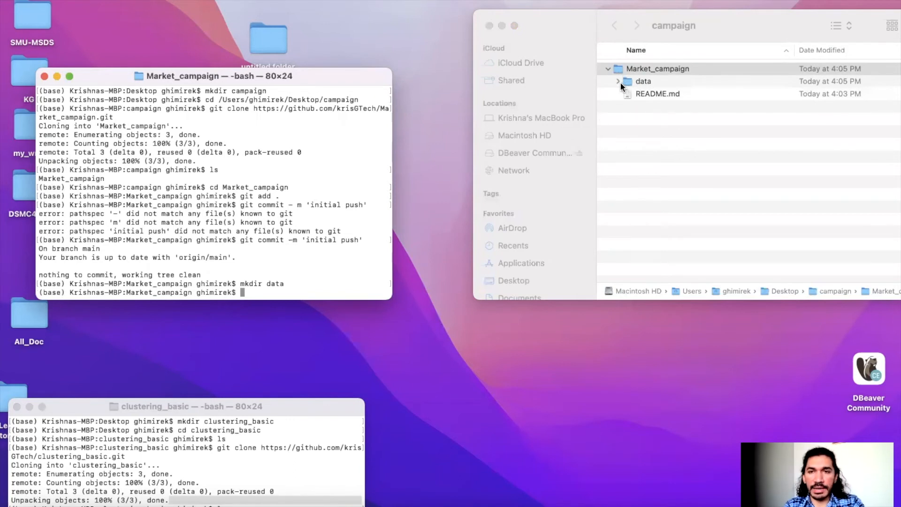
pyautogui.moveTo(677, 89)
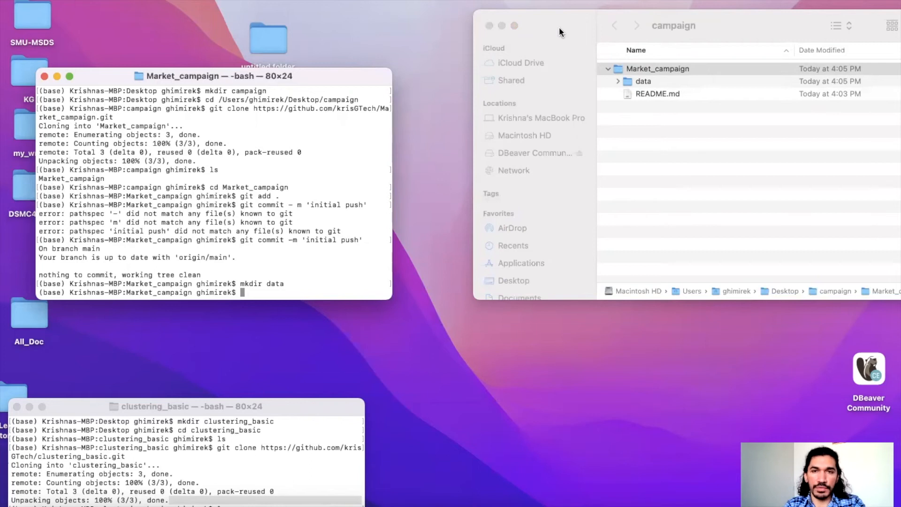
pyautogui.moveTo(294, 269)
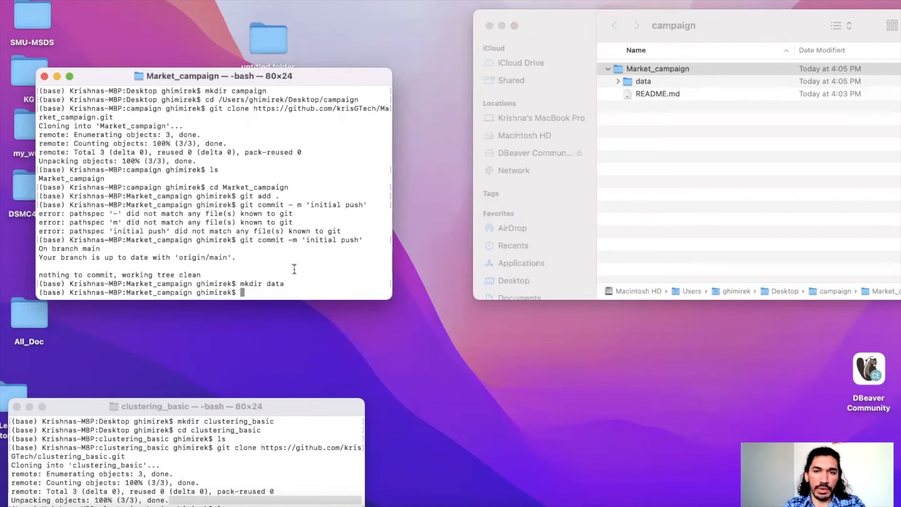
pyautogui.moveTo(243, 295)
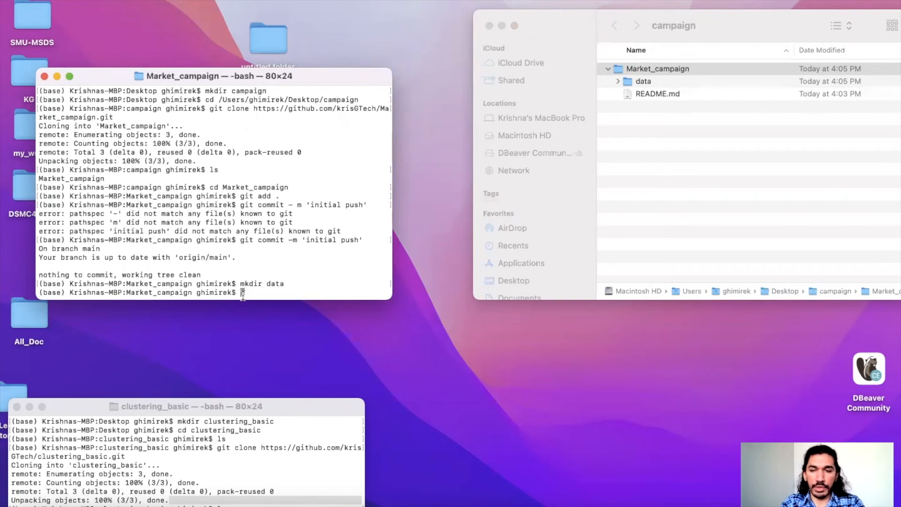
pyautogui.write('mkd')
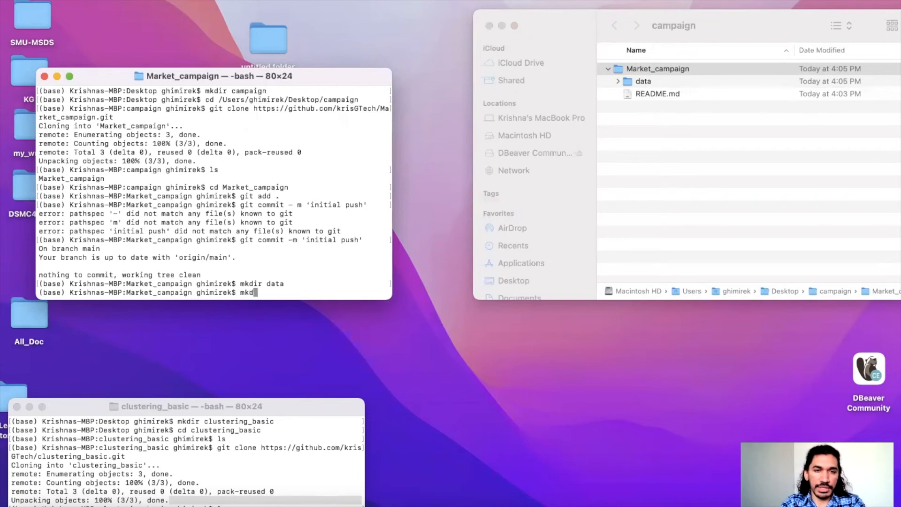
pyautogui.write('ir')
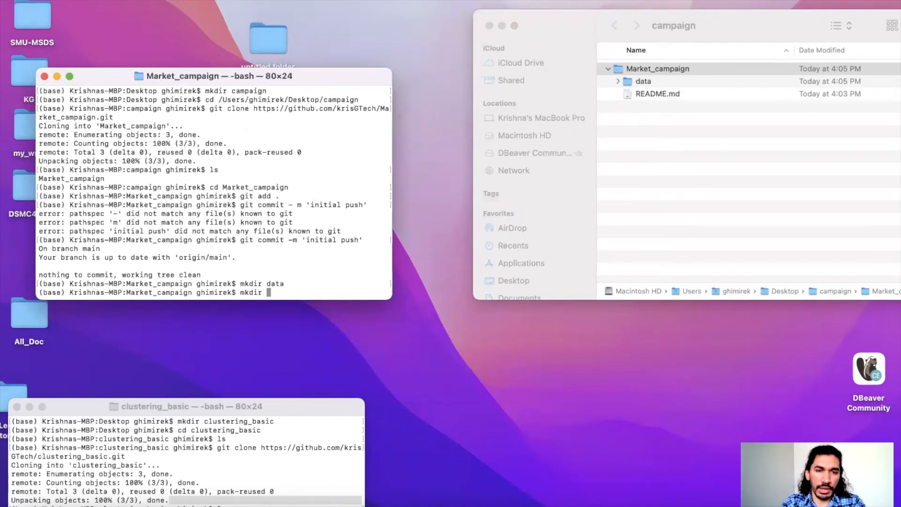
pyautogui.write('notebook')
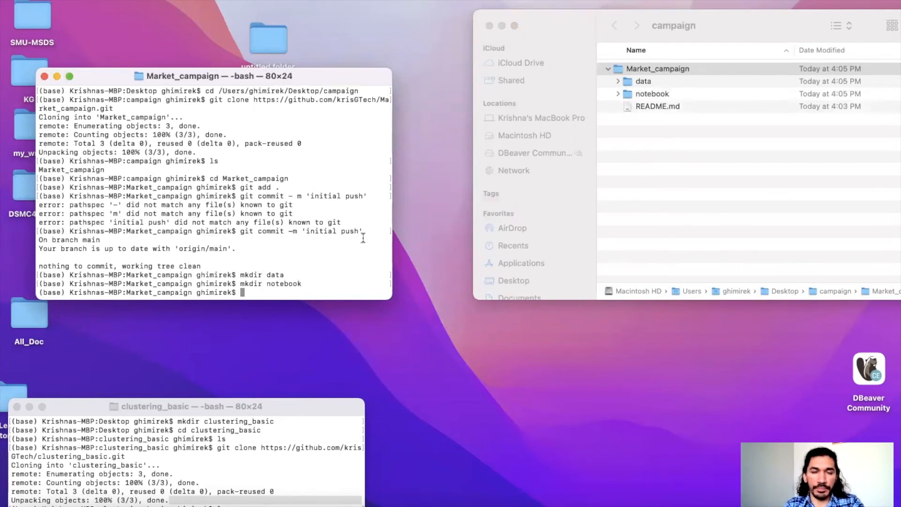
# Step: Move marketing_data.xlsx from the desktop source folder into the data folder
pyautogui.click(657, 68)
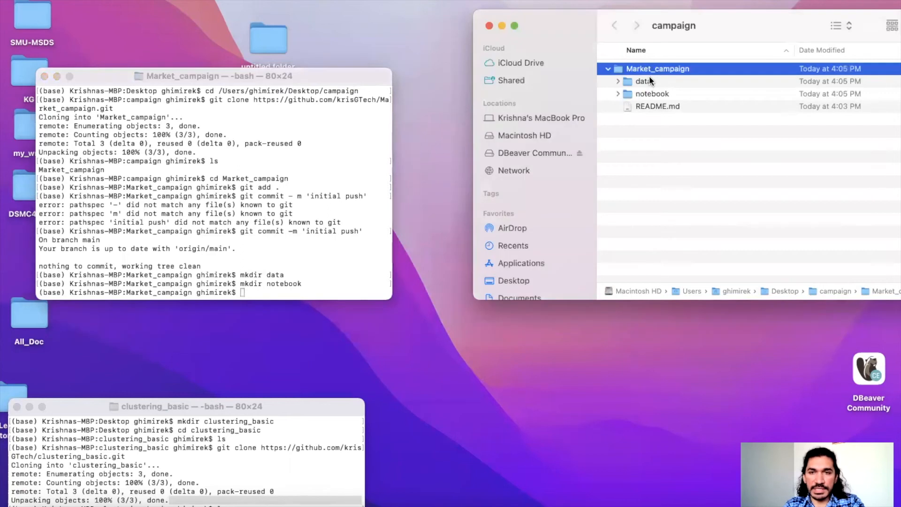
pyautogui.click(643, 81)
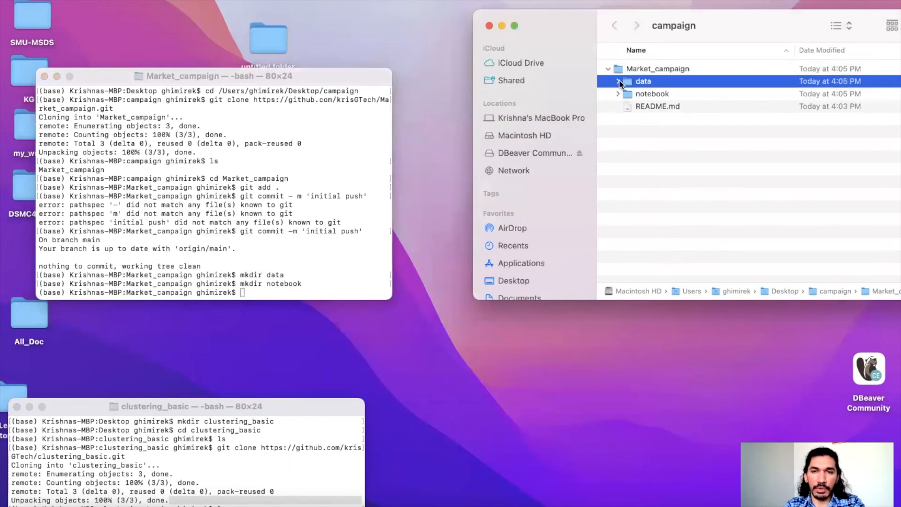
pyautogui.click(618, 81)
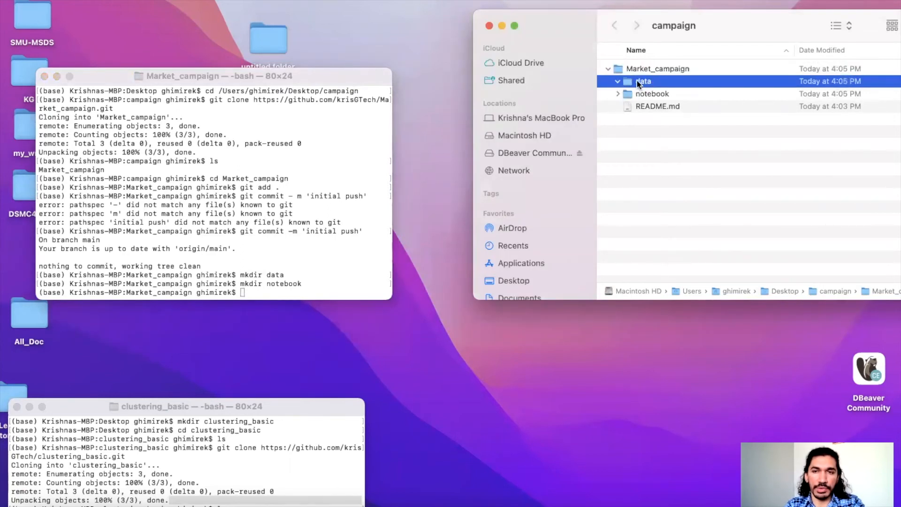
pyautogui.doubleClick(643, 81)
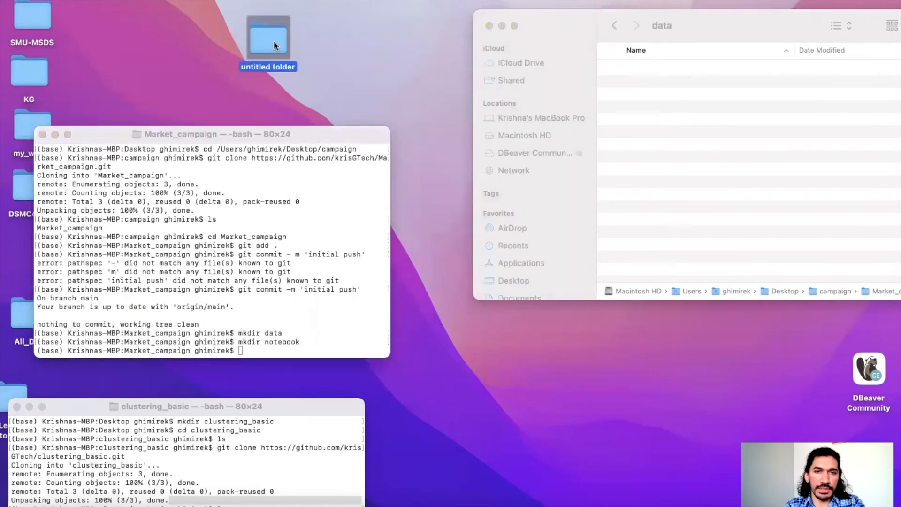
pyautogui.doubleClick(268, 35)
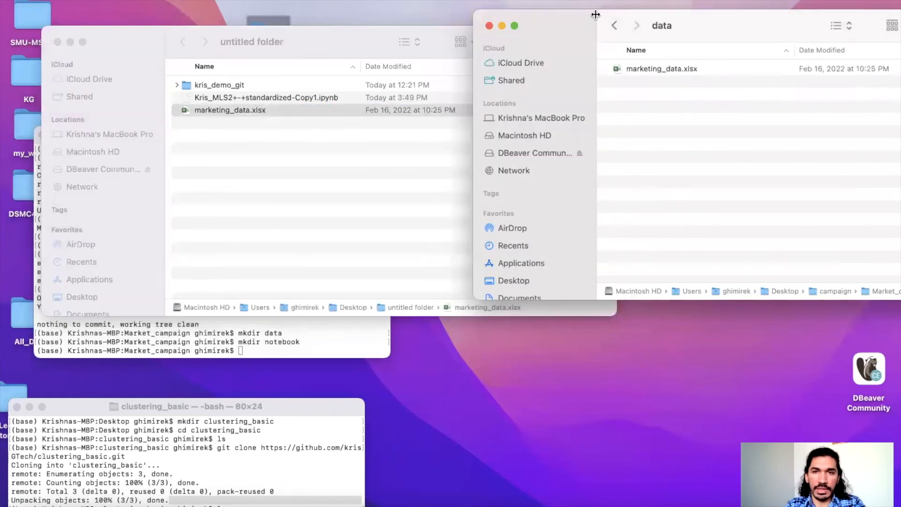
# Step: Move the Kris_MLS2 notebook .ipynb into the notebook folder and close the source window
pyautogui.click(613, 26)
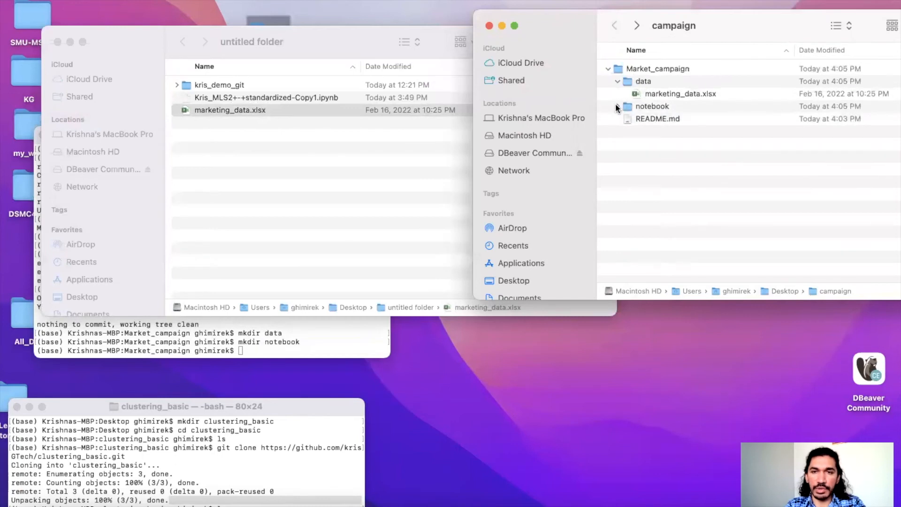
pyautogui.click(652, 107)
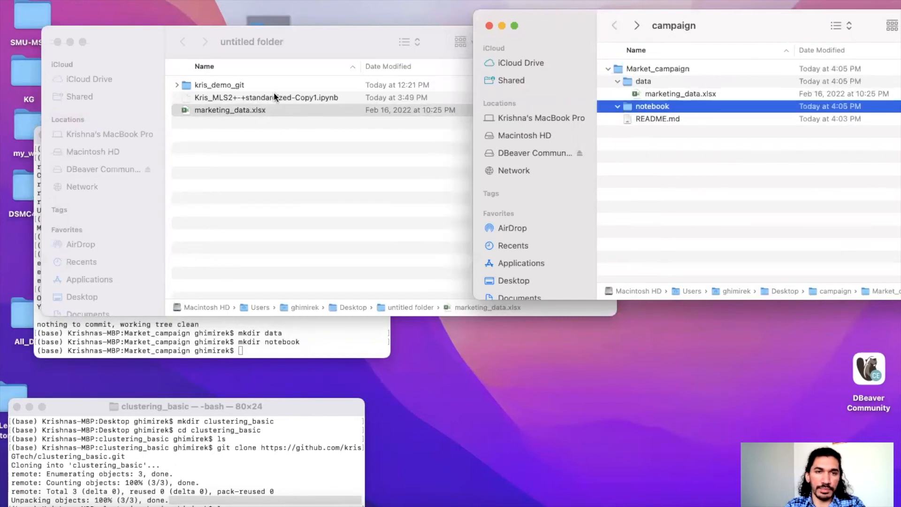
pyautogui.click(265, 97)
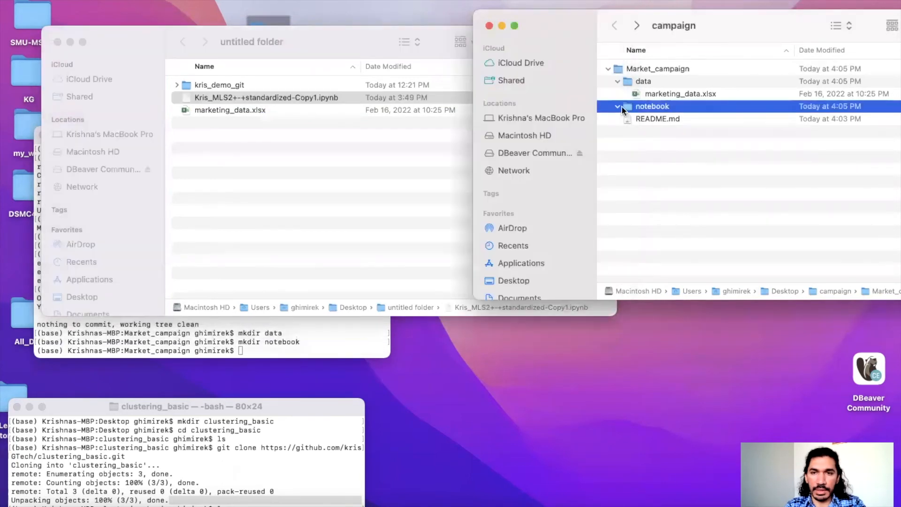
pyautogui.doubleClick(652, 107)
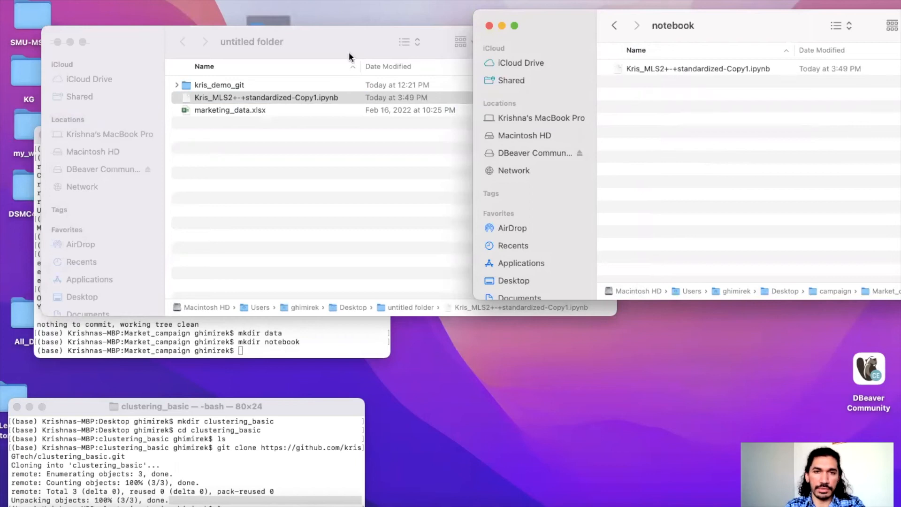
pyautogui.moveTo(51, 45)
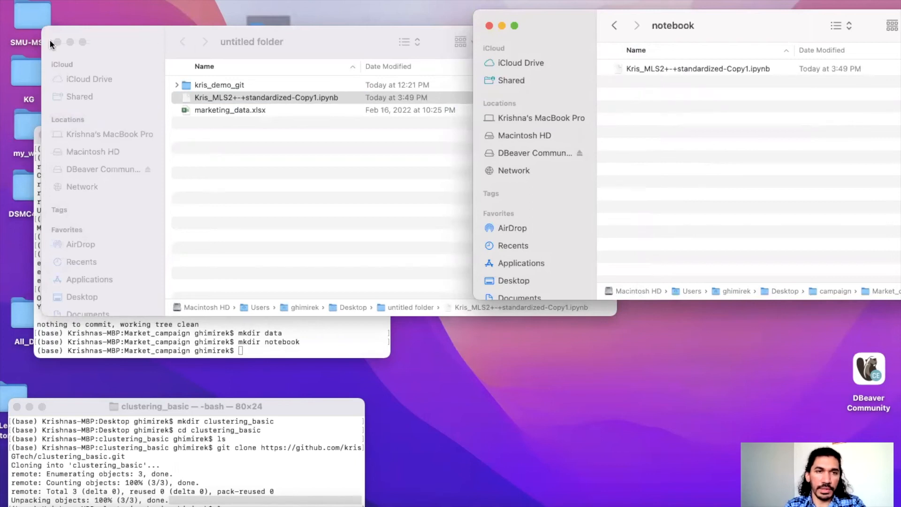
pyautogui.click(56, 42)
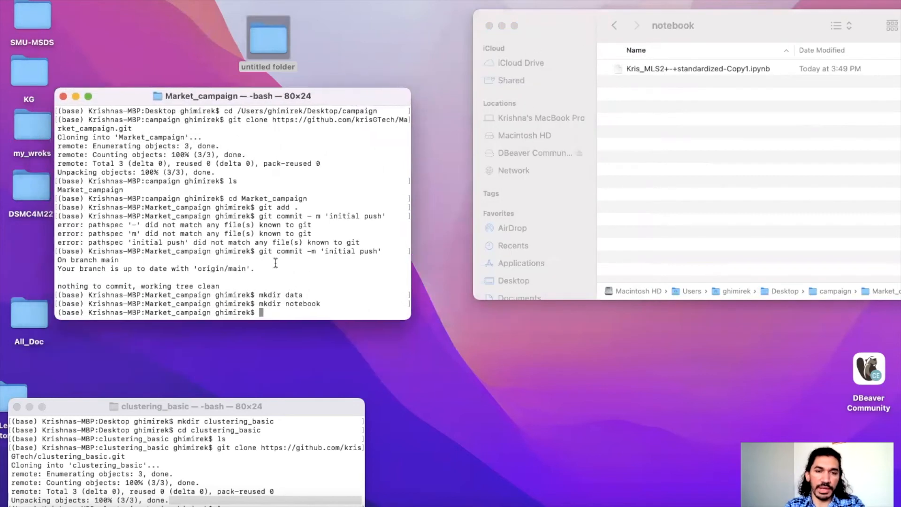
# Step: Stage everything with git add and commit it as 'data and nb added'
pyautogui.write('git add .')
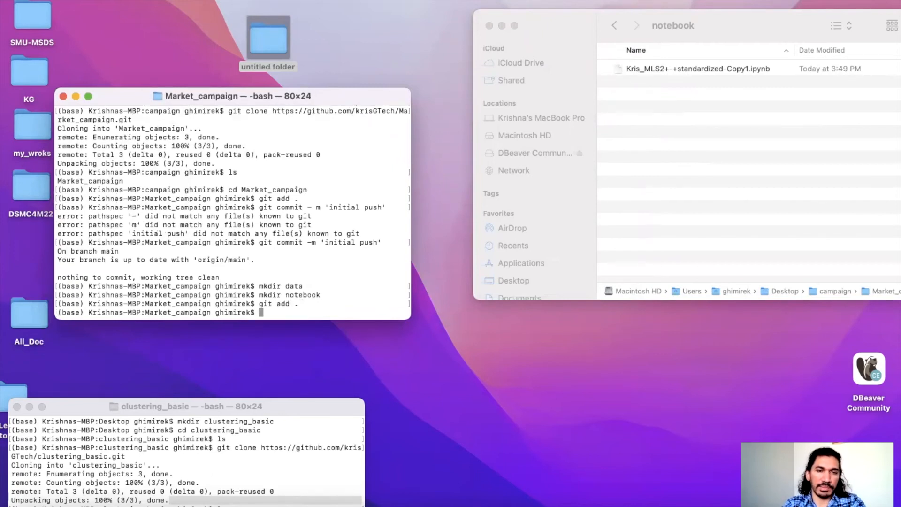
pyautogui.write('git commit -m')
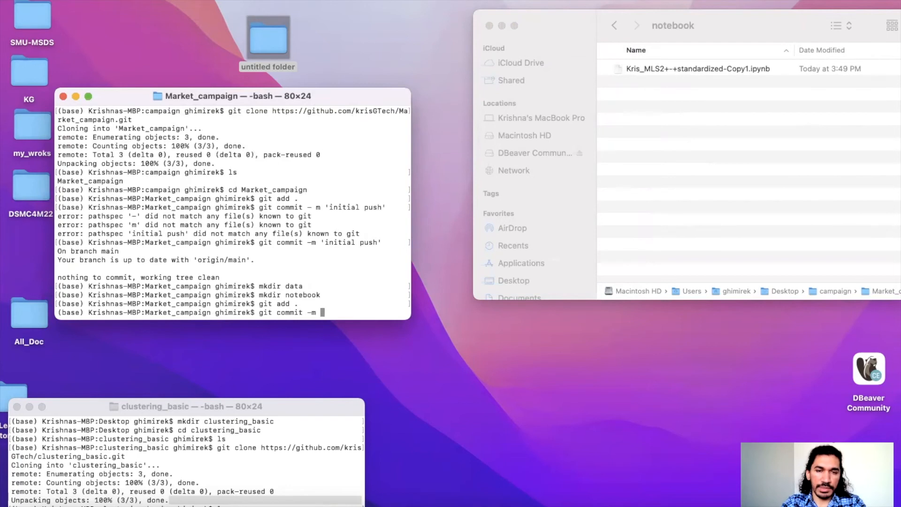
pyautogui.write("'")
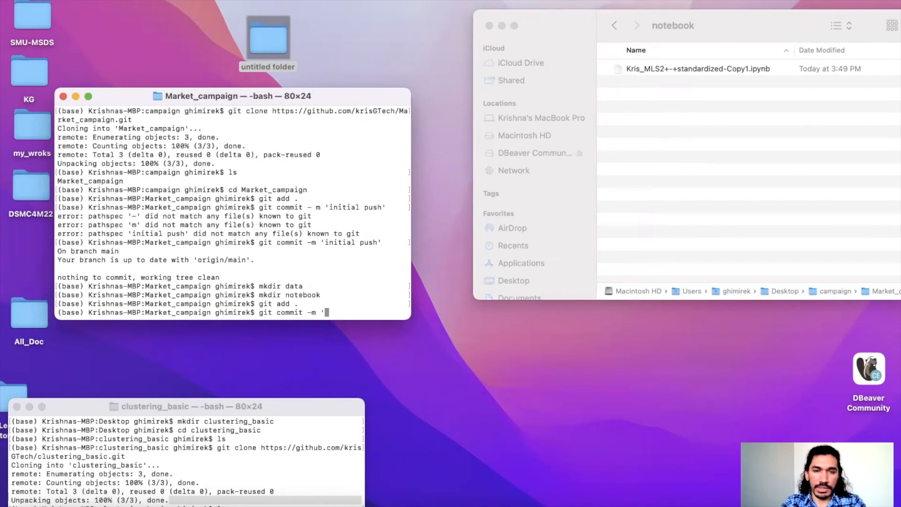
pyautogui.write('data and nb added')
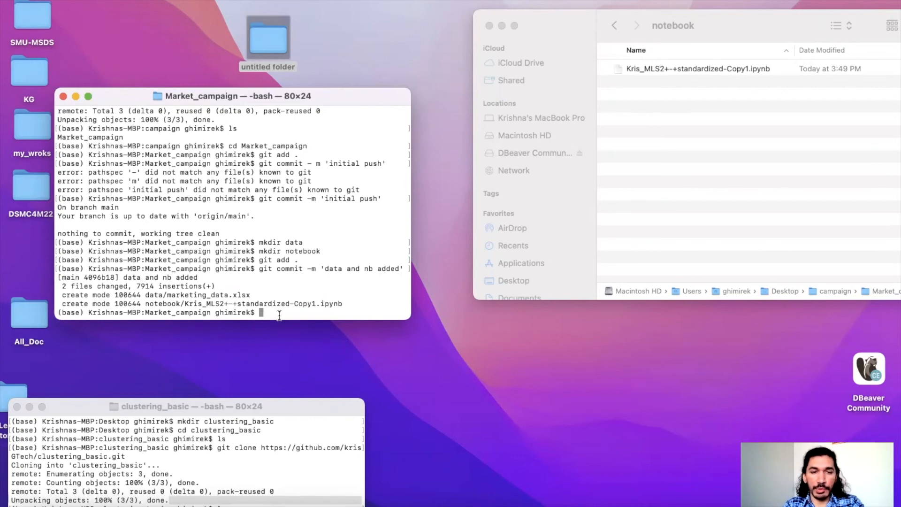
pyautogui.moveTo(456, 136)
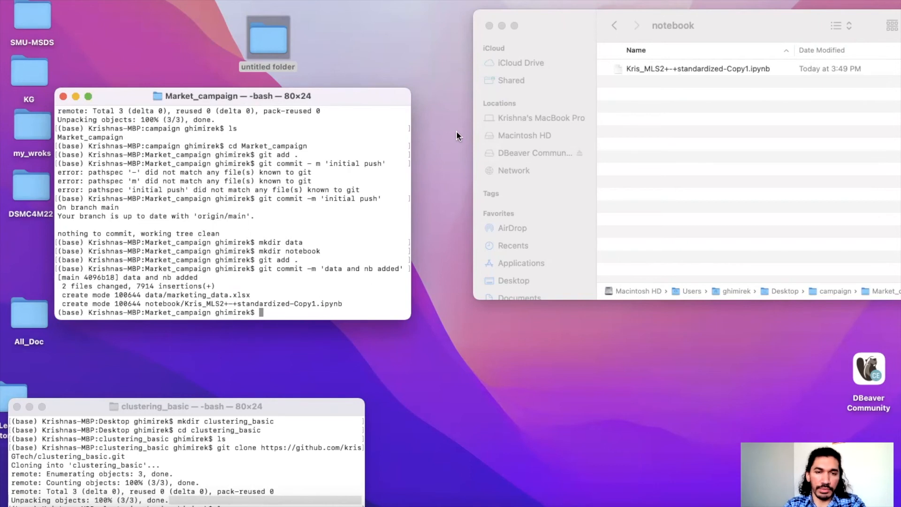
# Step: Run git push -u origin main to send the commit to GitHub
pyautogui.write('git')
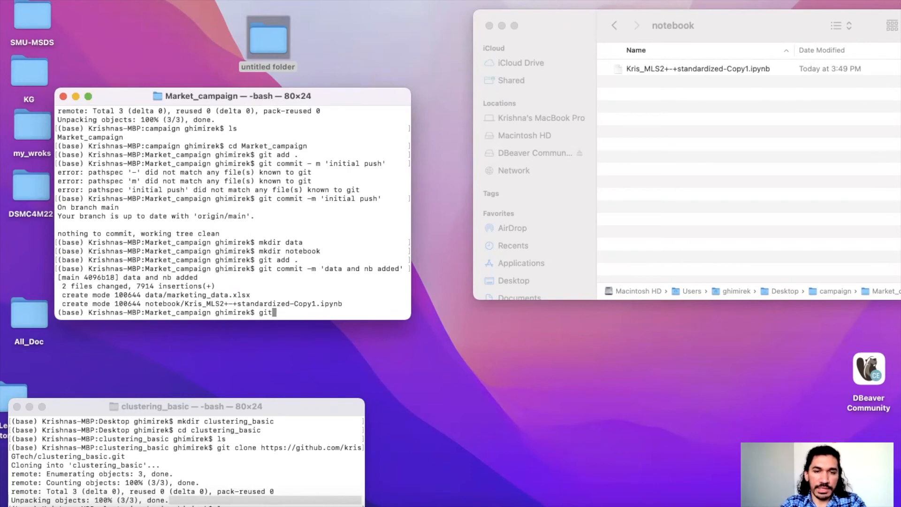
pyautogui.write('push')
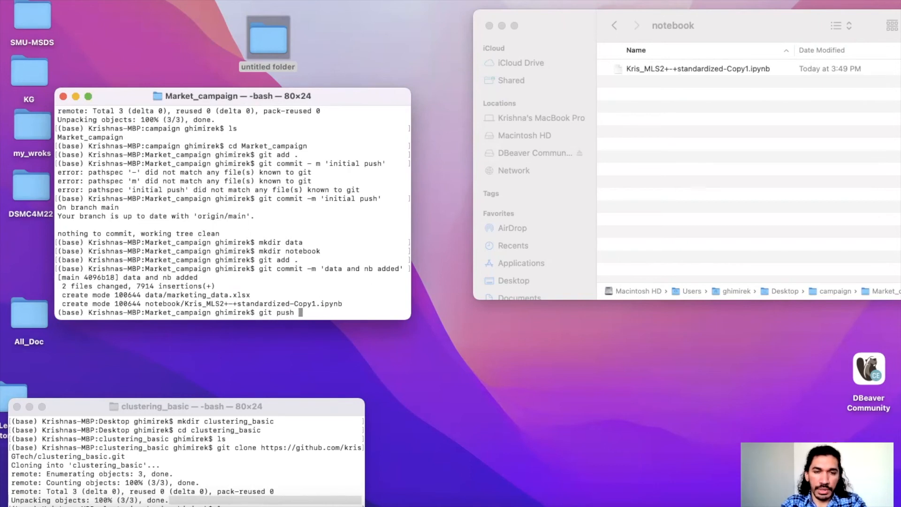
pyautogui.write('-u')
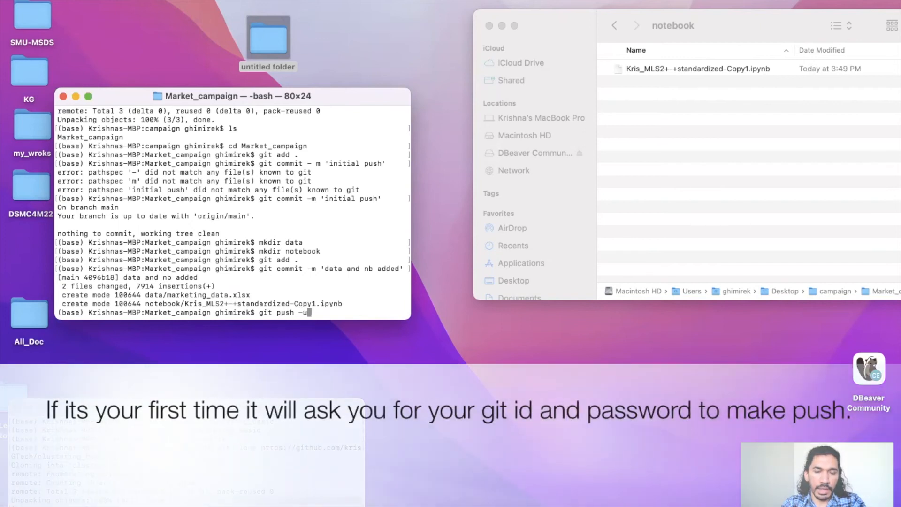
pyautogui.write('ori')
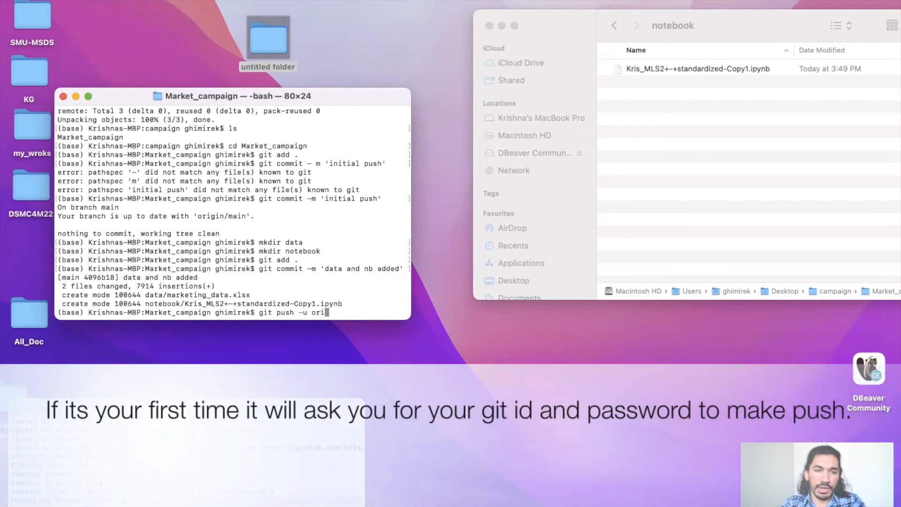
pyautogui.write('gin main')
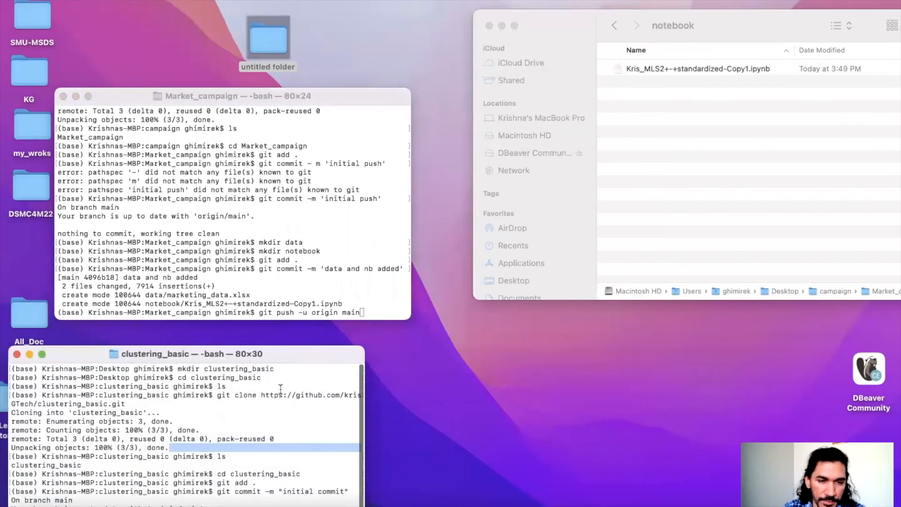
pyautogui.scroll(-3)
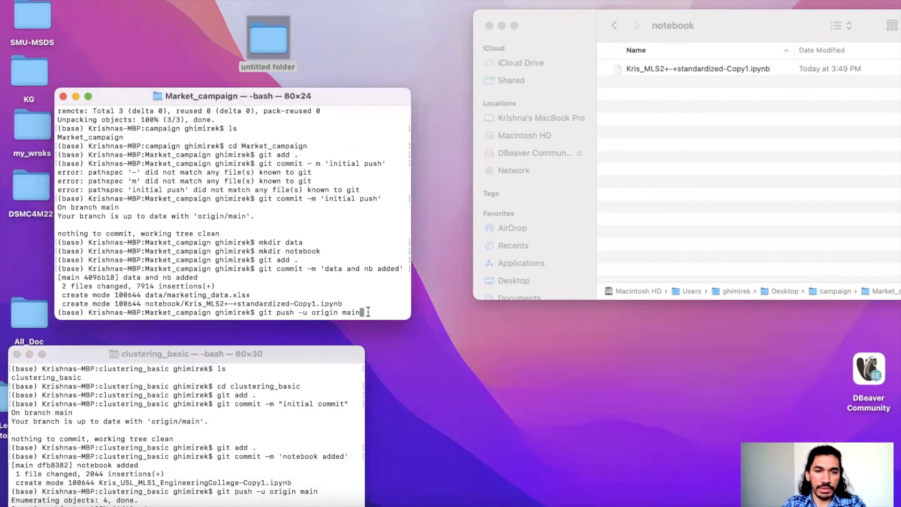
pyautogui.press('Return')
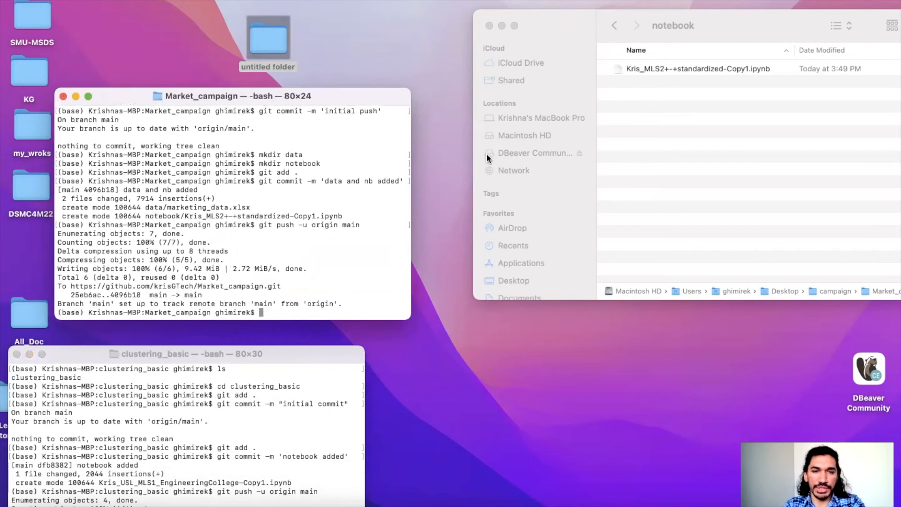
pyautogui.moveTo(369, 142)
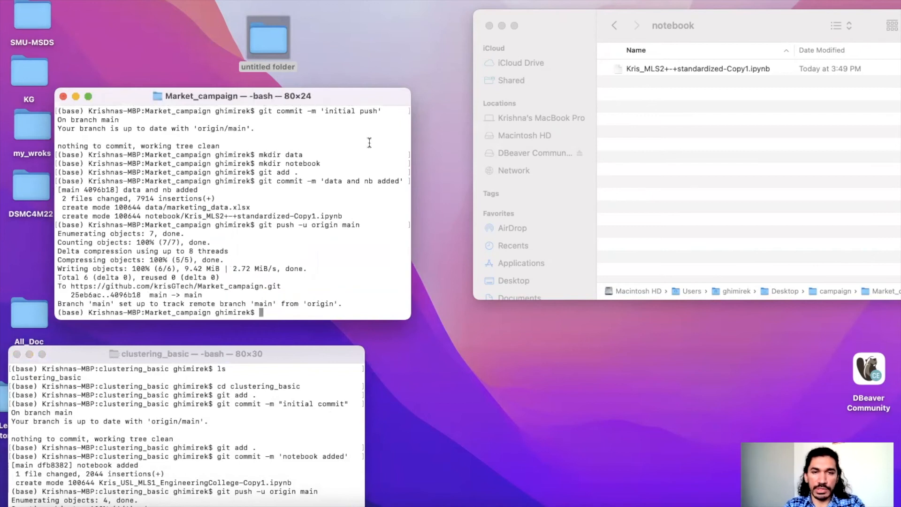
pyautogui.moveTo(362, 111)
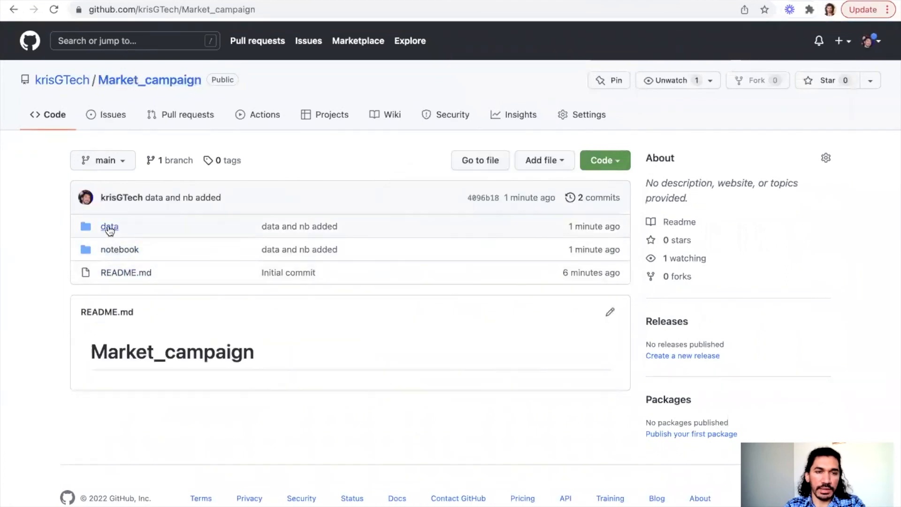
# Step: Open the notebook folder on GitHub and select Kris_MLS2+-+standardized-Copy1.ipynb
pyautogui.click(110, 226)
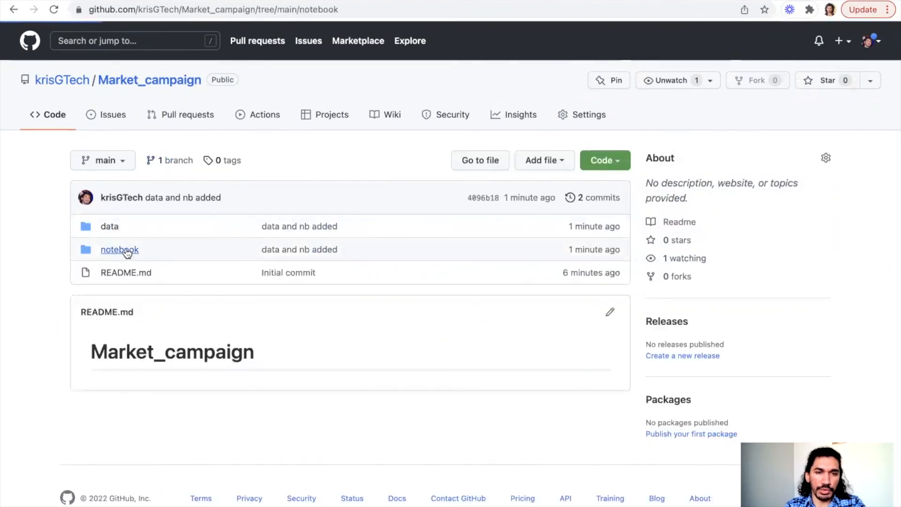
pyautogui.click(119, 249)
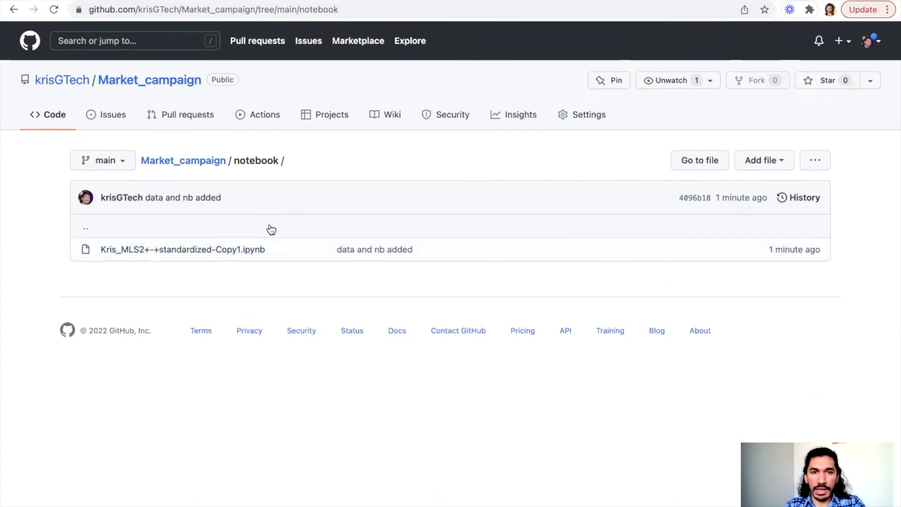
pyautogui.moveTo(182, 249)
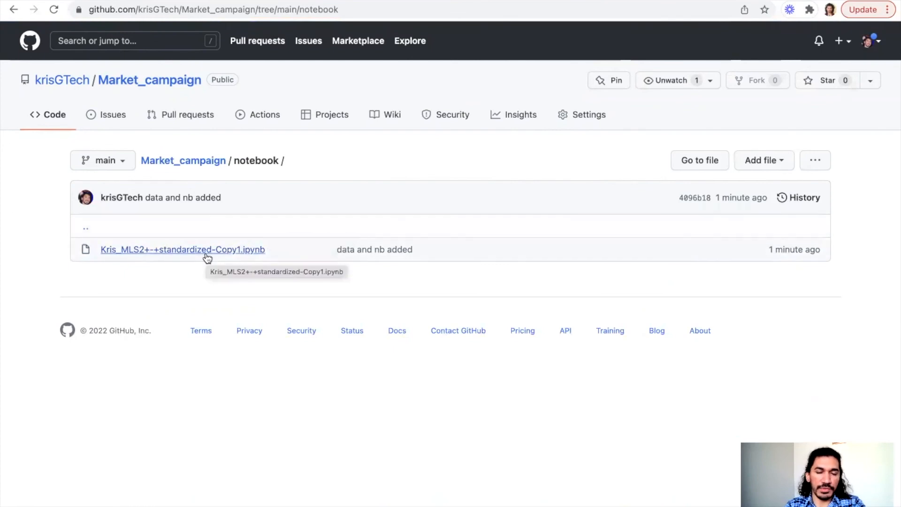
pyautogui.click(183, 249)
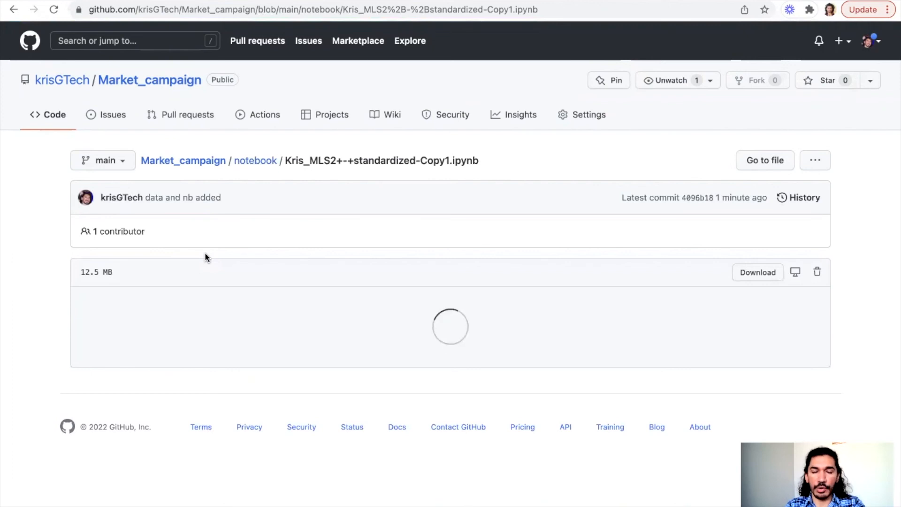
pyautogui.moveTo(394, 220)
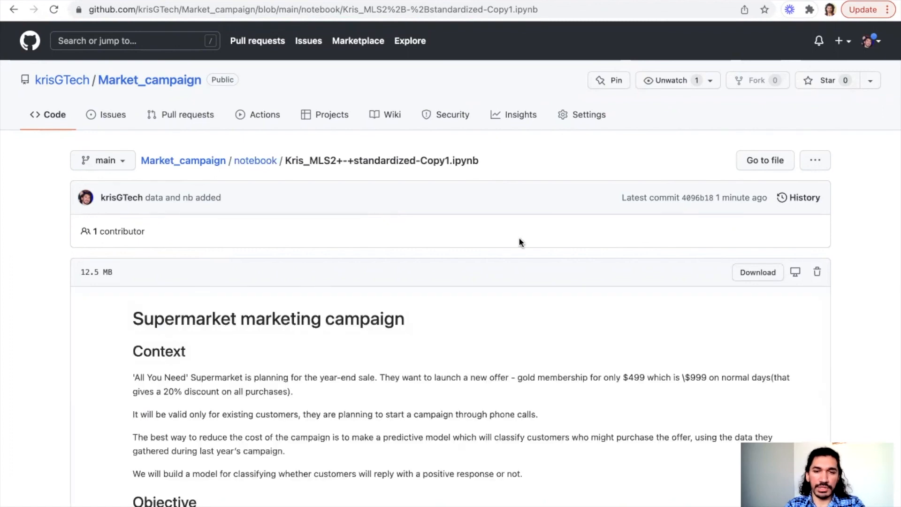
# Step: Scroll through the rendered notebook, from the Supermarket marketing campaign intro to tables and charts
pyautogui.scroll(-3)
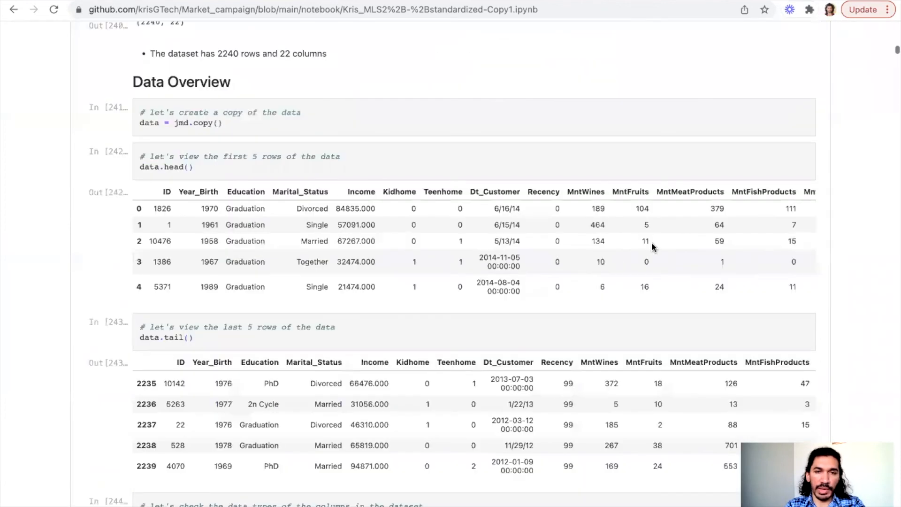
pyautogui.scroll(-3)
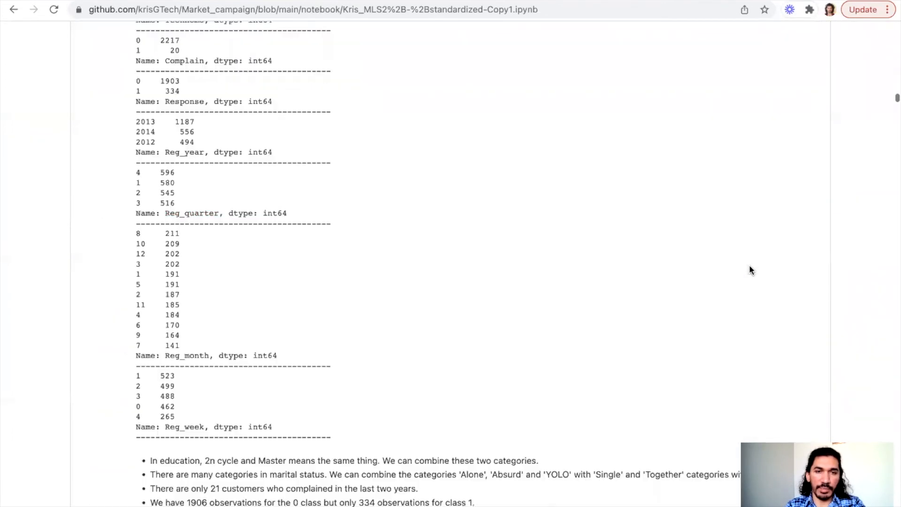
pyautogui.scroll(-3)
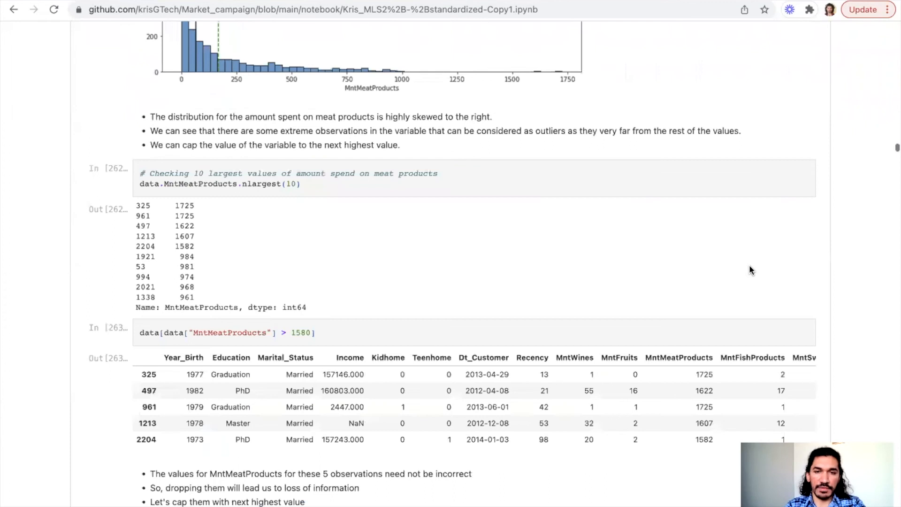
pyautogui.scroll(-3)
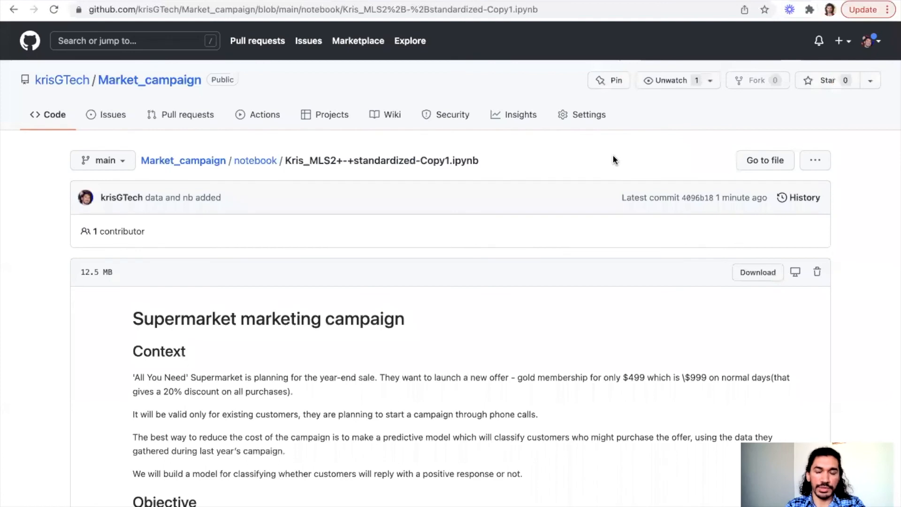
pyautogui.moveTo(474, 196)
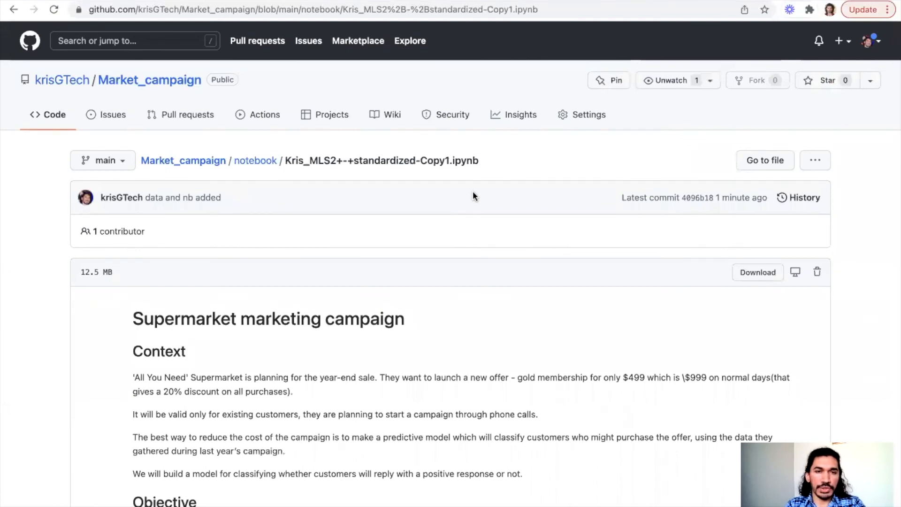
pyautogui.moveTo(520, 185)
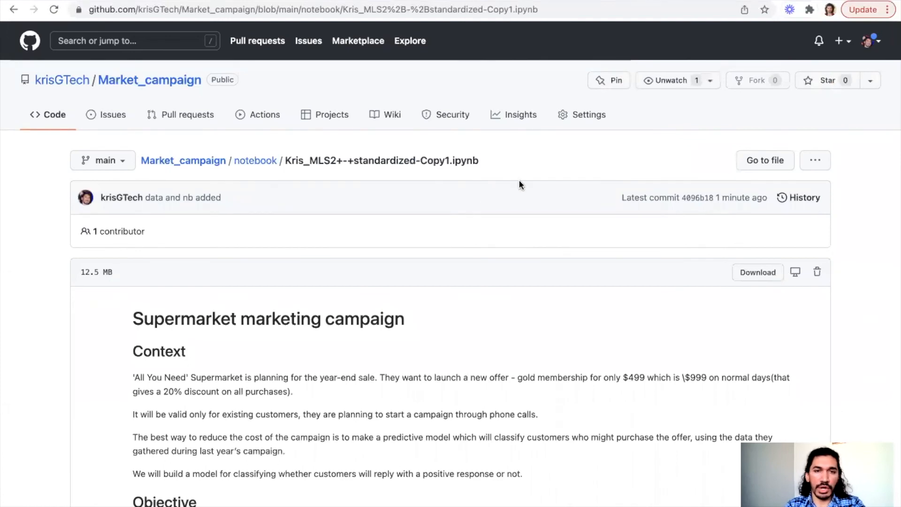
pyautogui.moveTo(592, 179)
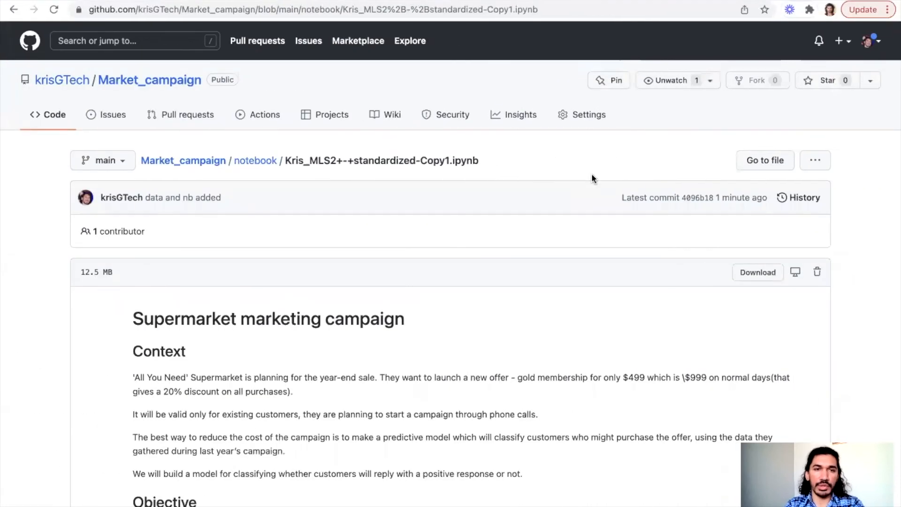
pyautogui.moveTo(378, 74)
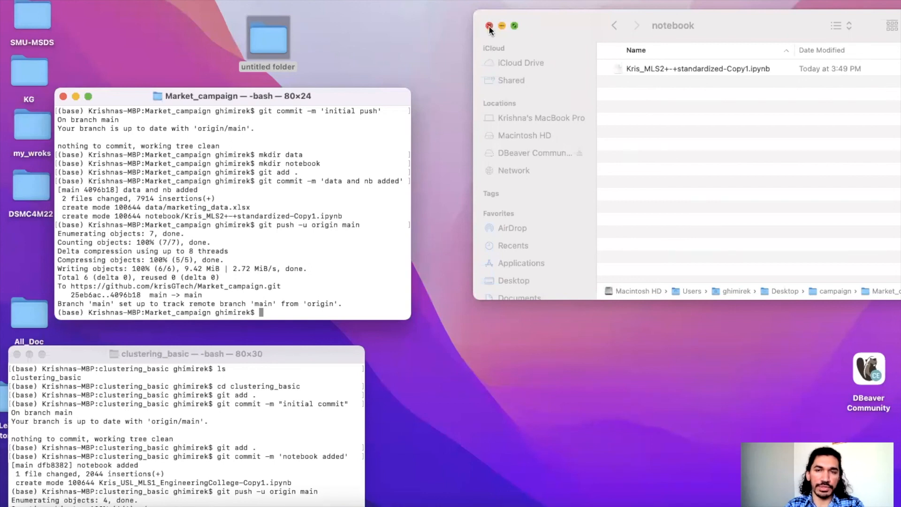
pyautogui.moveTo(493, 30)
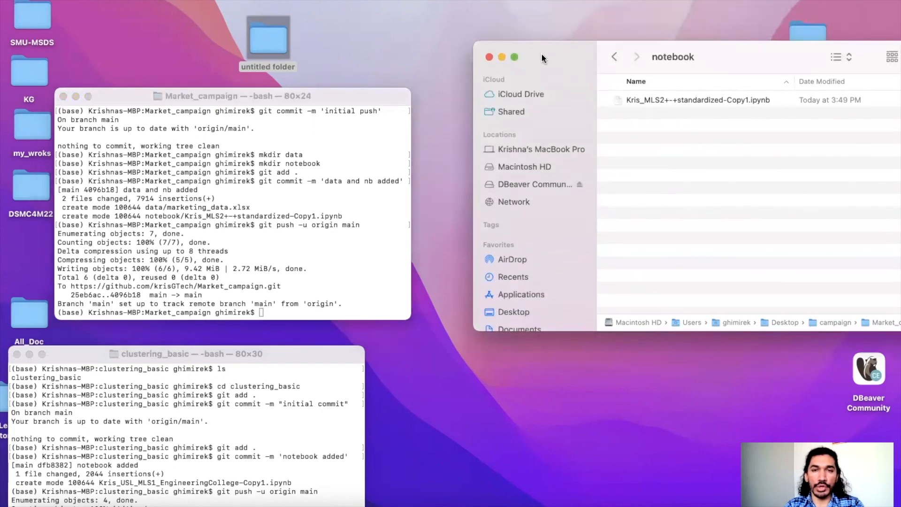
pyautogui.moveTo(448, 123)
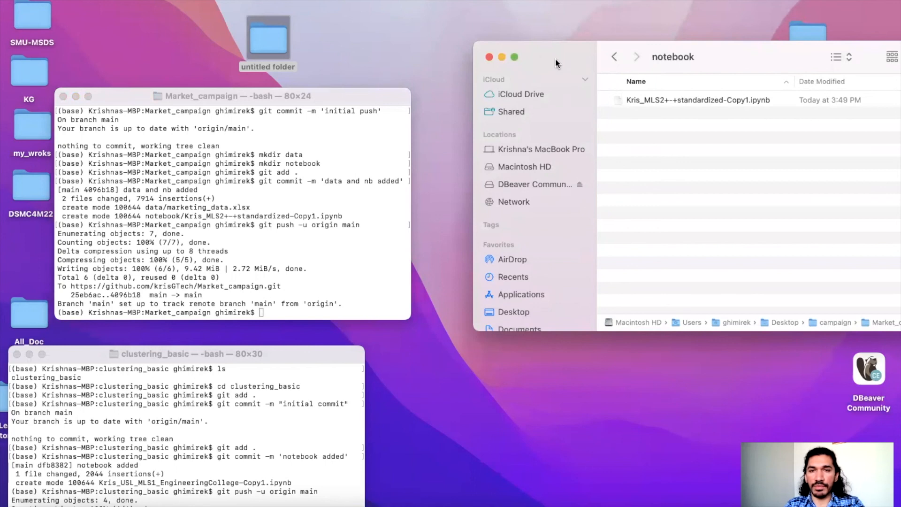
pyautogui.moveTo(330, 253)
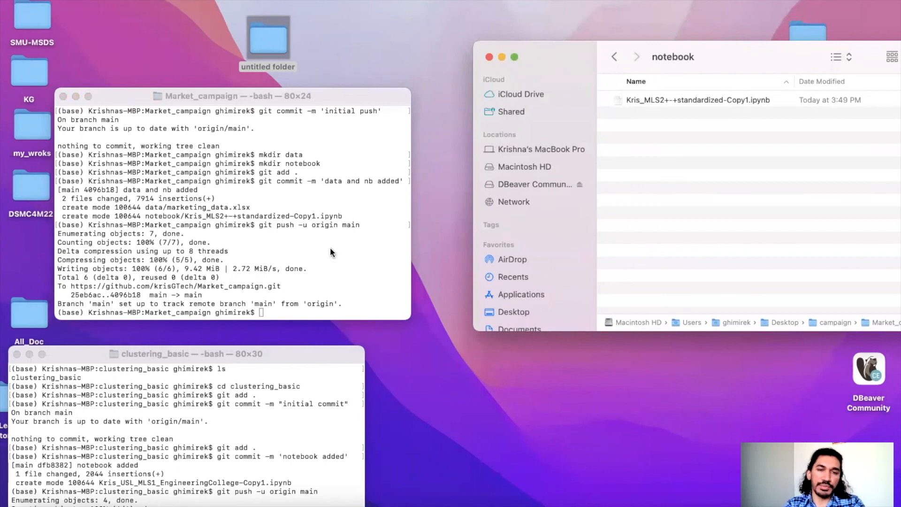
pyautogui.moveTo(509, 161)
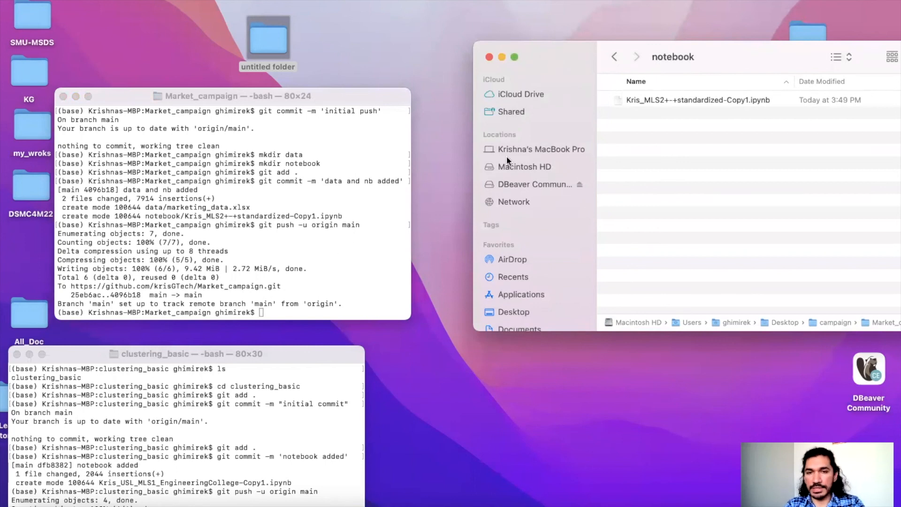